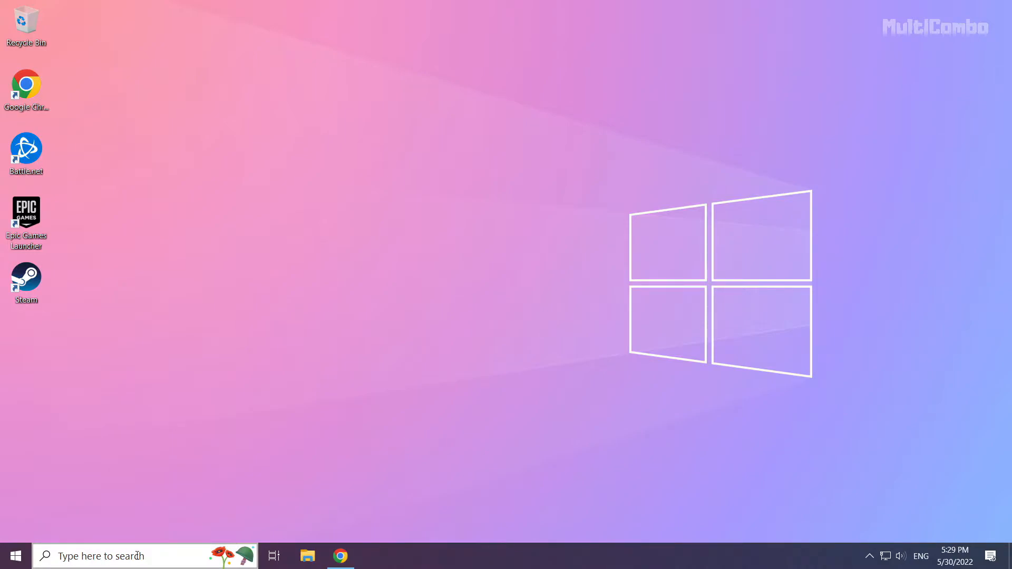
Search Windows for 'device manager' and open the Device Manager result
click(128, 556)
text(device manager)
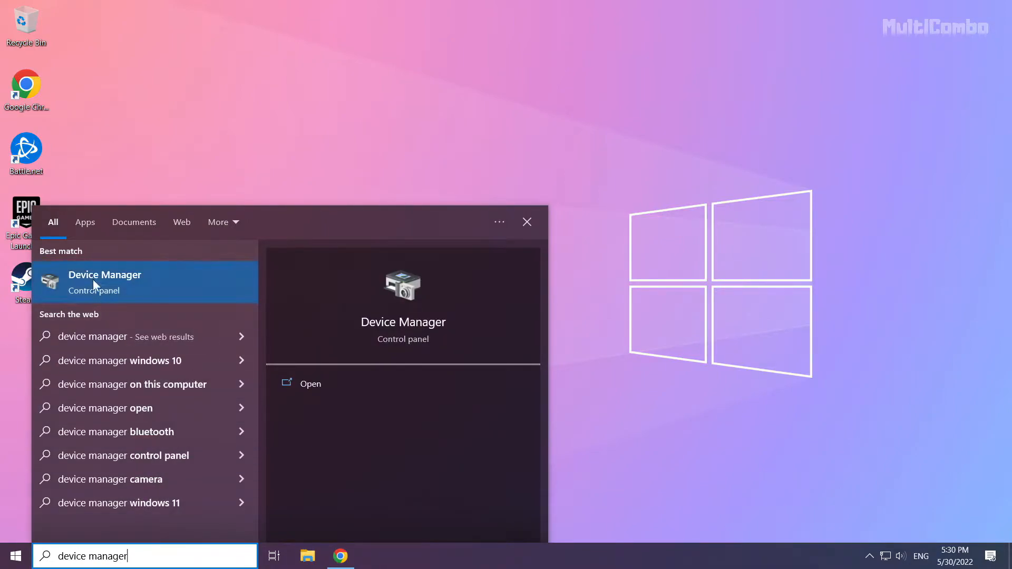
mouse_move(106, 283)
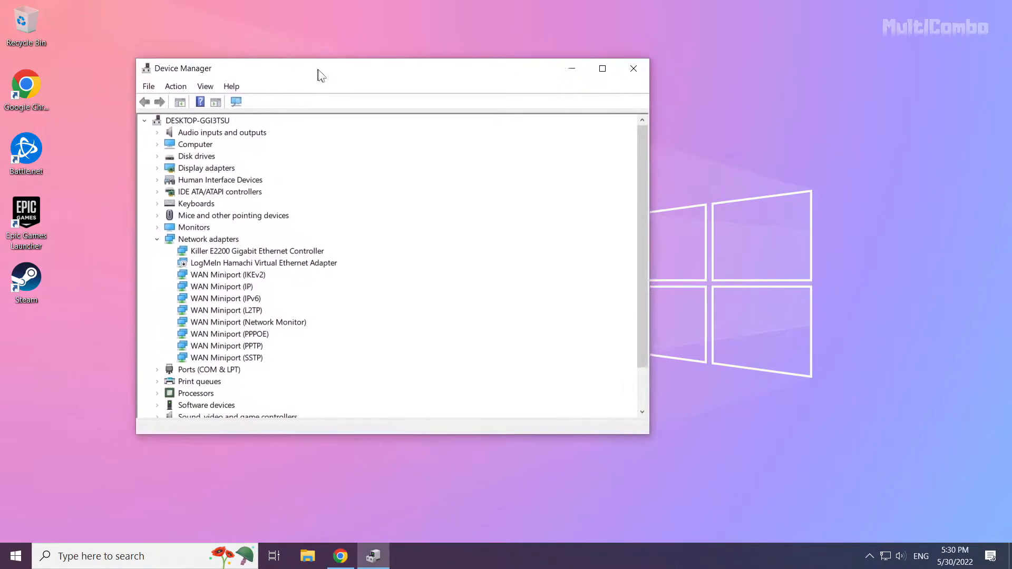
Expand Display adapters and select the NVIDIA GeForce GTX 1050 Ti
drag(320, 73, 424, 102)
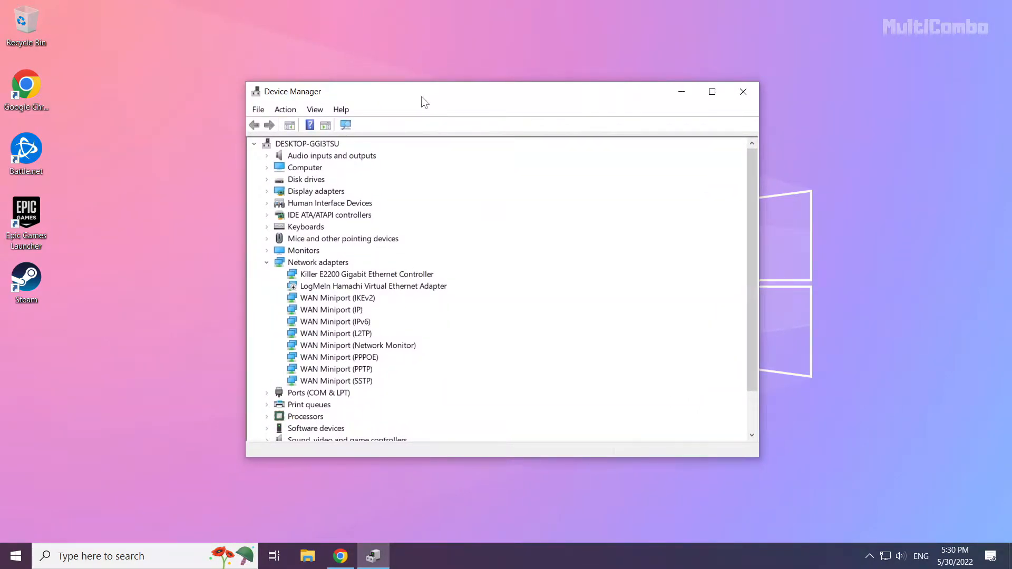
click(315, 191)
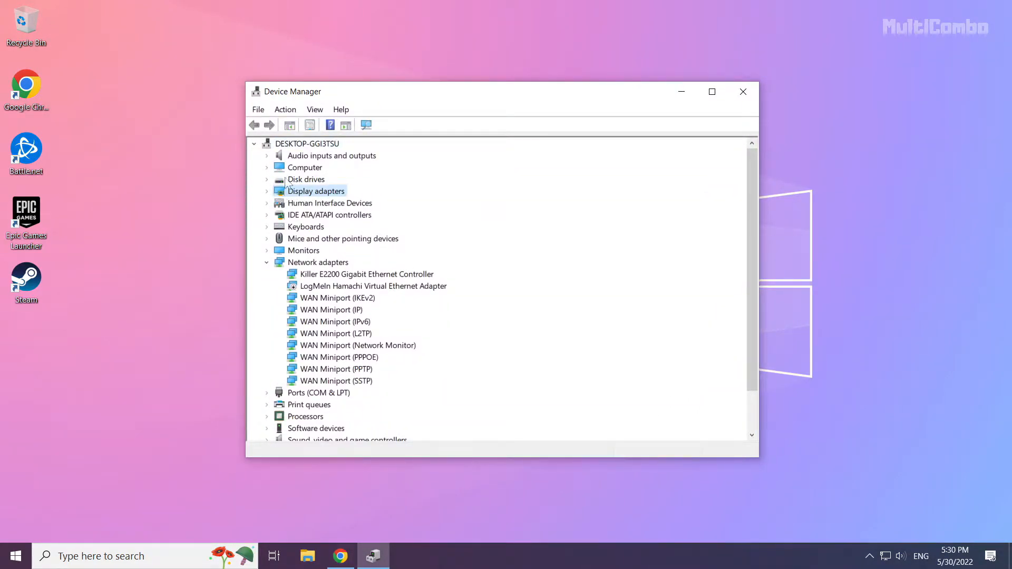
mouse_move(341, 203)
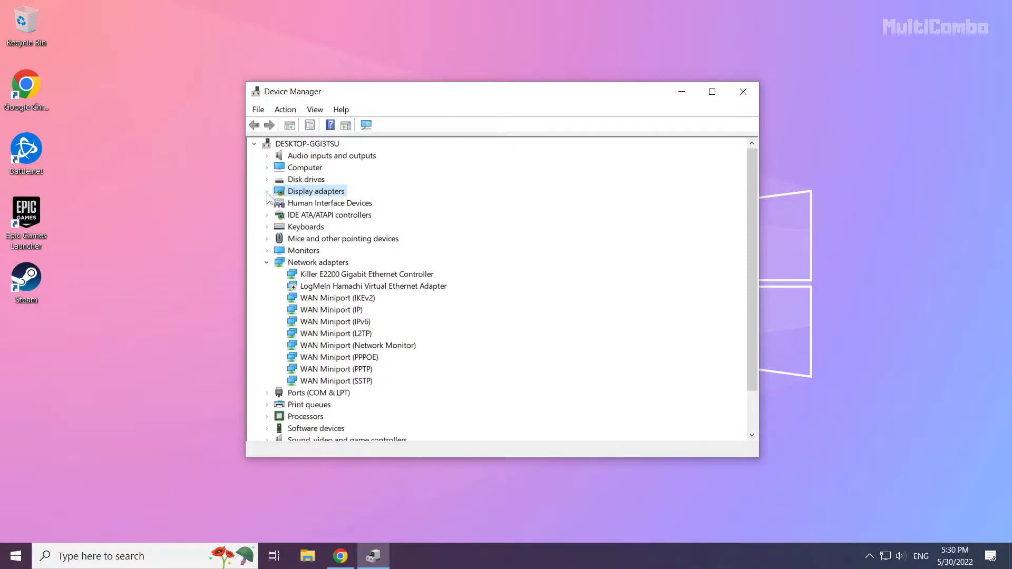
click(267, 191)
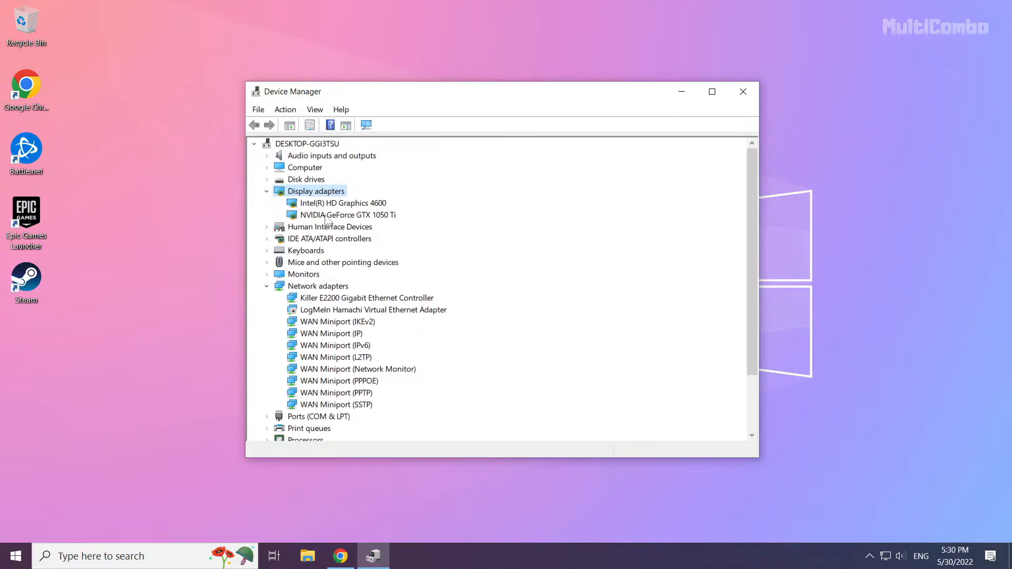
click(347, 214)
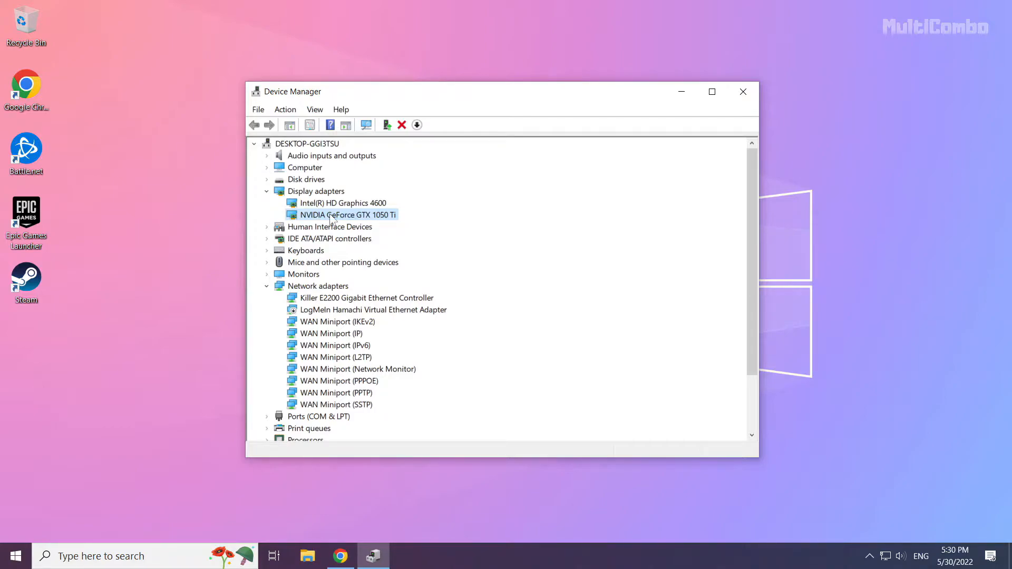
Run an automatic driver update for the GTX 1050 Ti, confirming the best driver is already installed
right_click(346, 214)
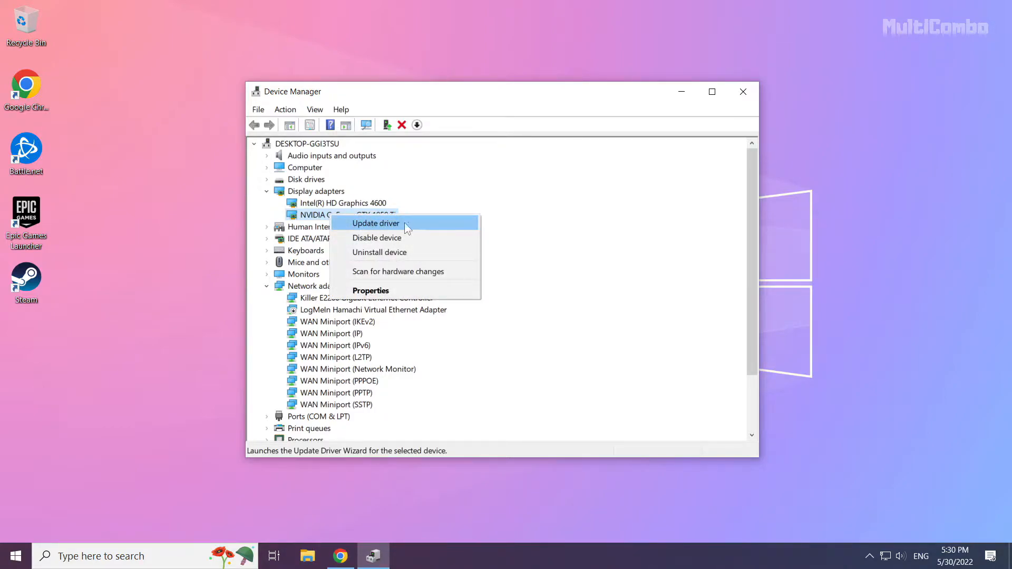
click(375, 223)
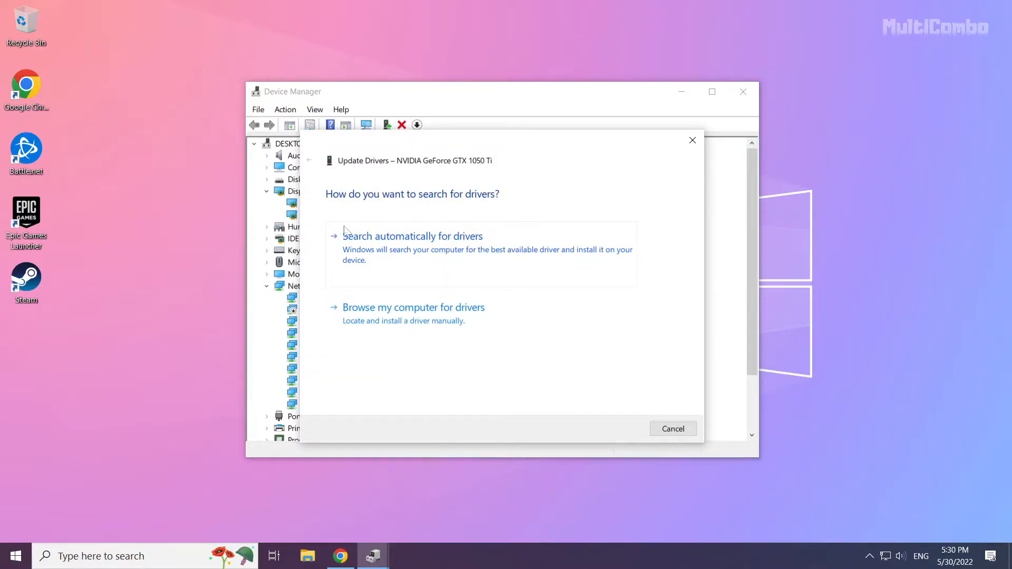
mouse_move(412, 267)
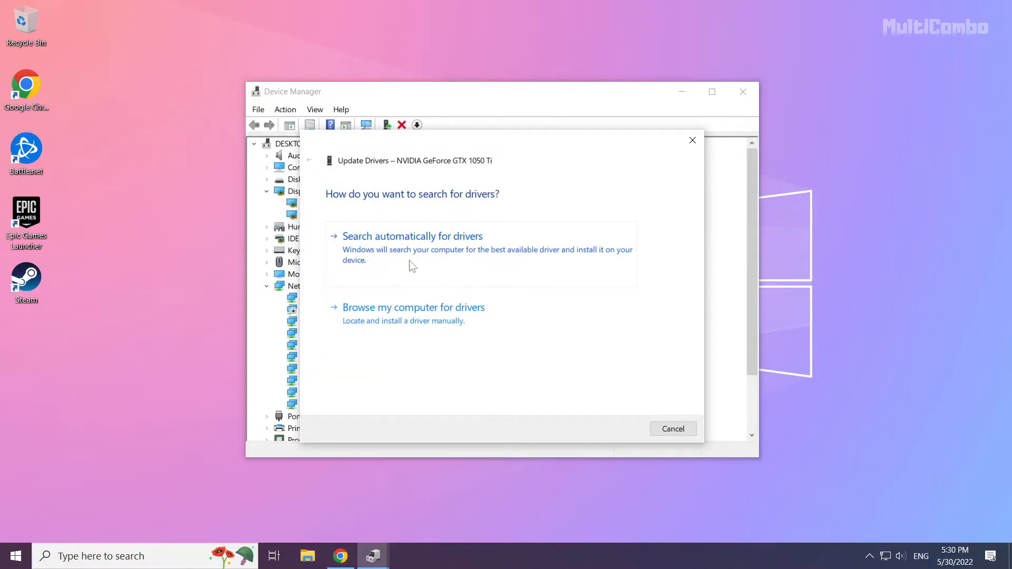
mouse_move(455, 269)
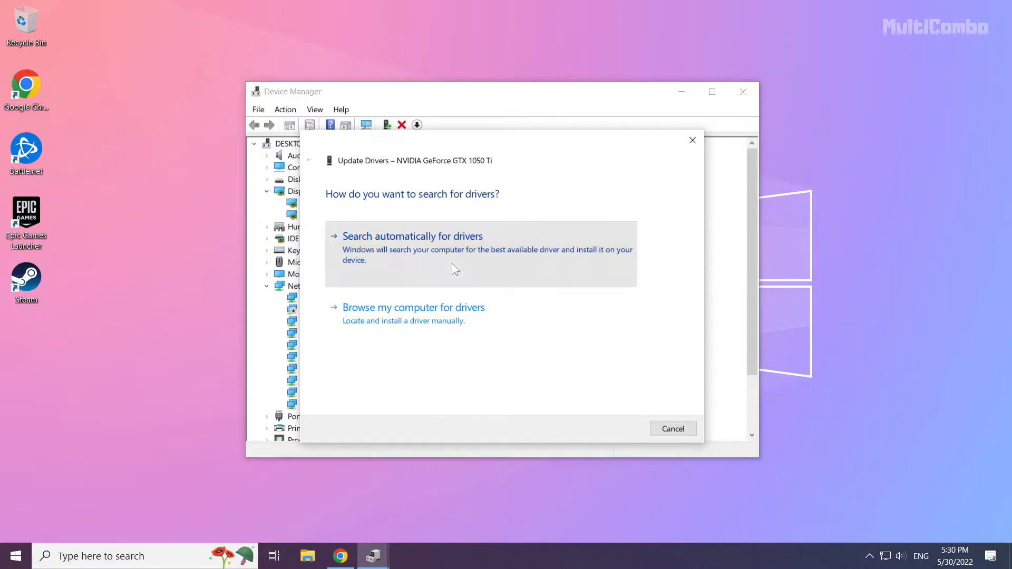
click(412, 235)
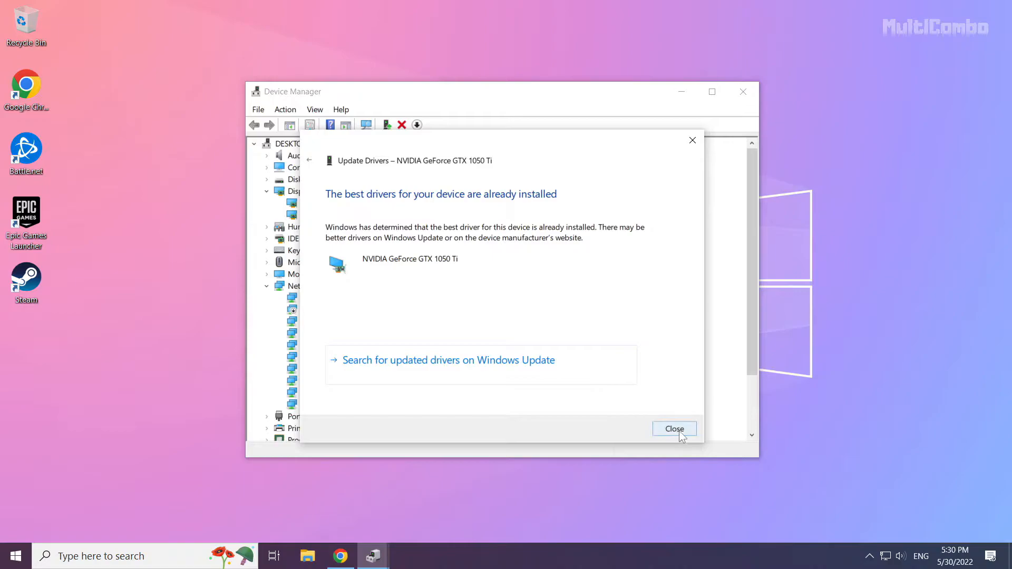
click(674, 429)
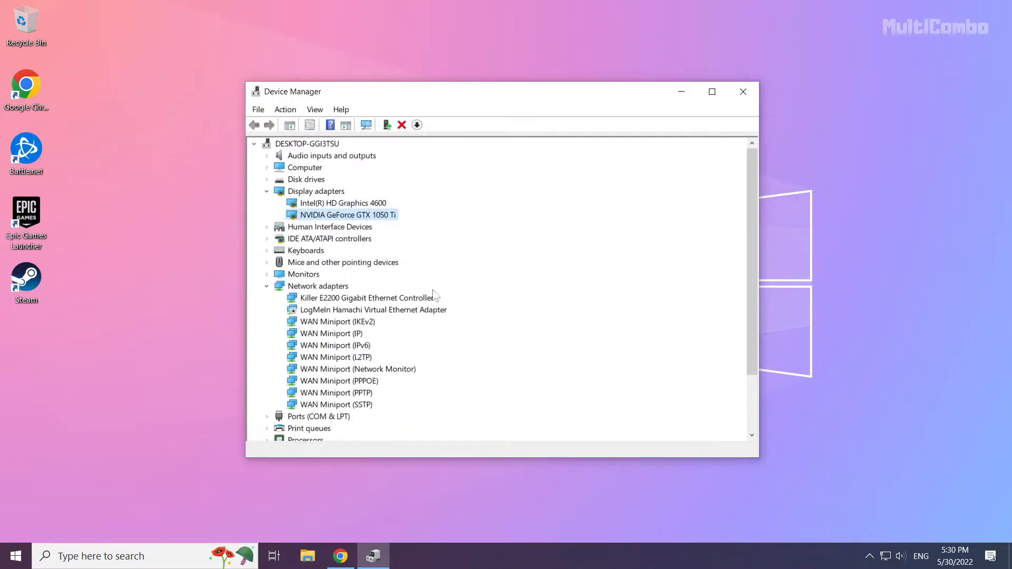
Run an automatic driver update for the Intel HD Graphics 4600, confirm it's current, and close Device Manager
click(343, 202)
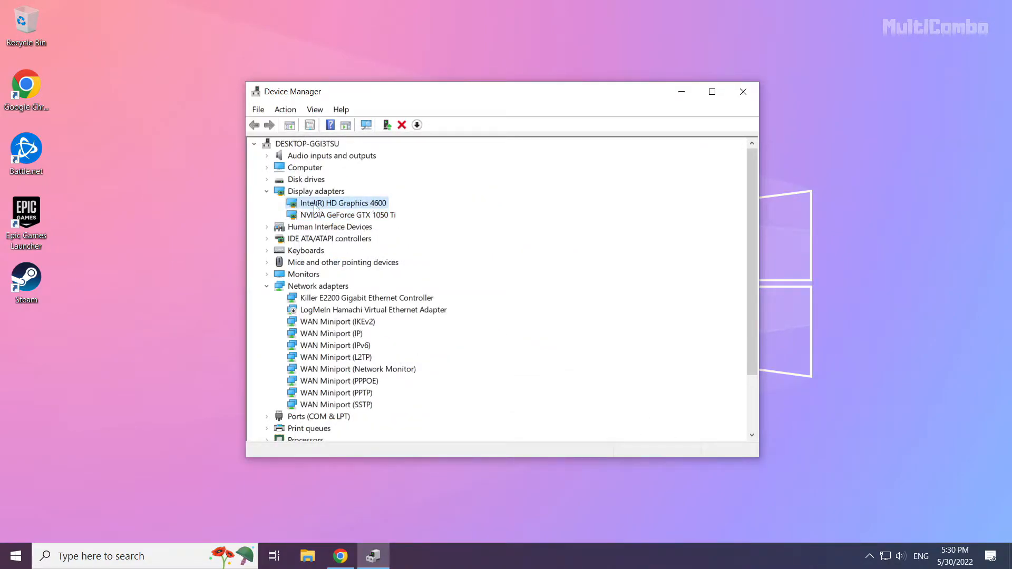
right_click(345, 202)
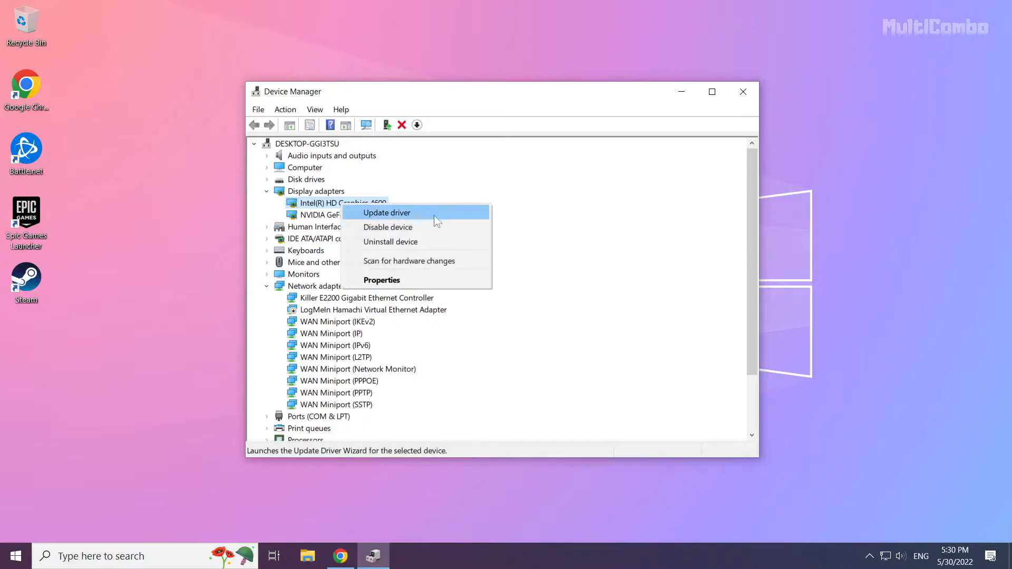
mouse_move(425, 219)
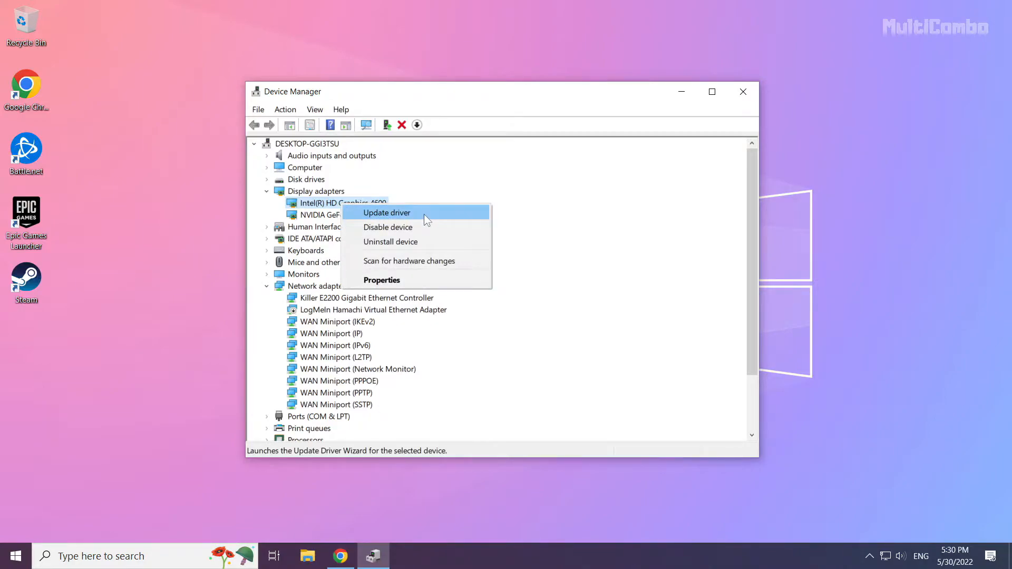
click(386, 212)
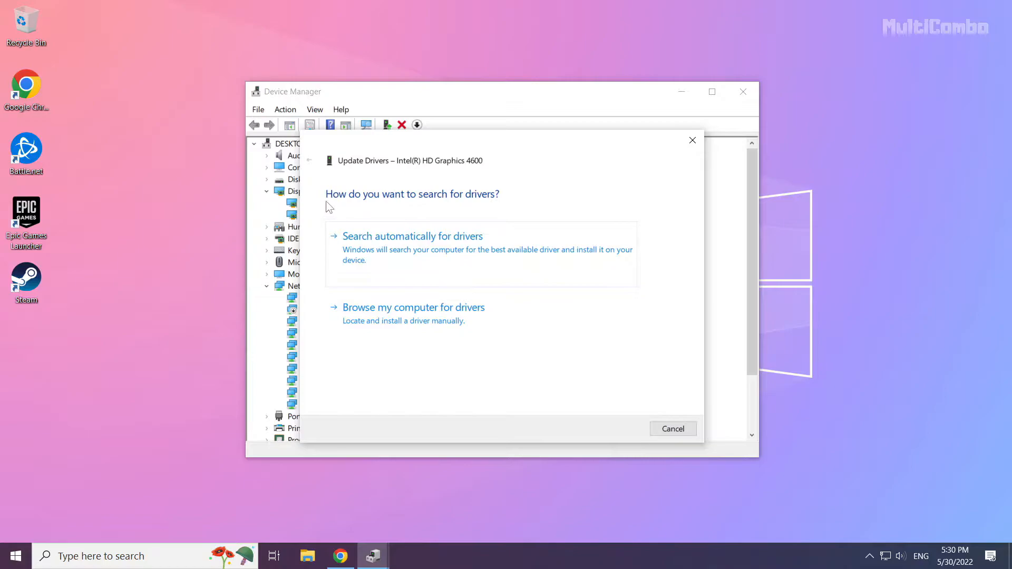
mouse_move(423, 249)
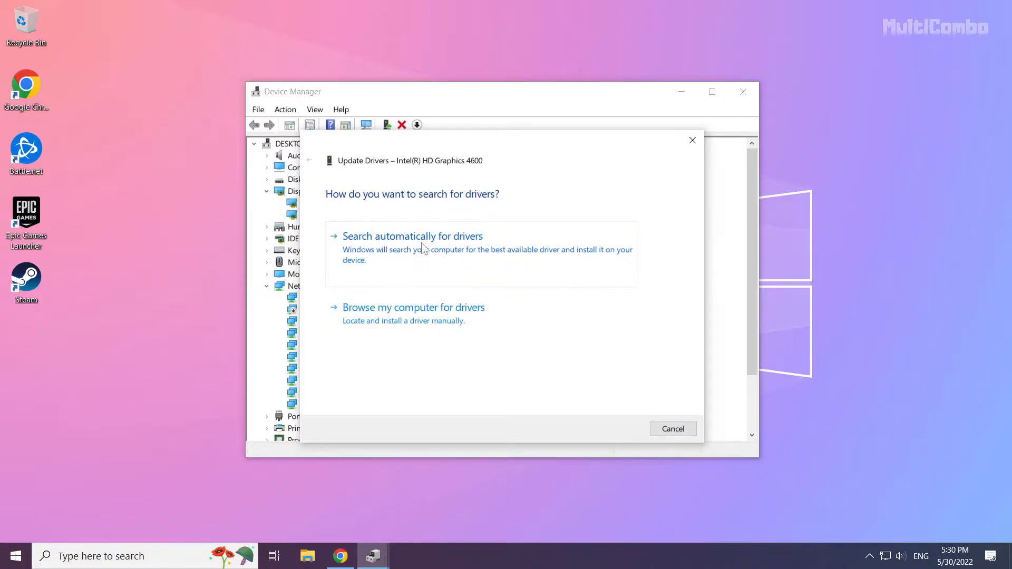
click(412, 235)
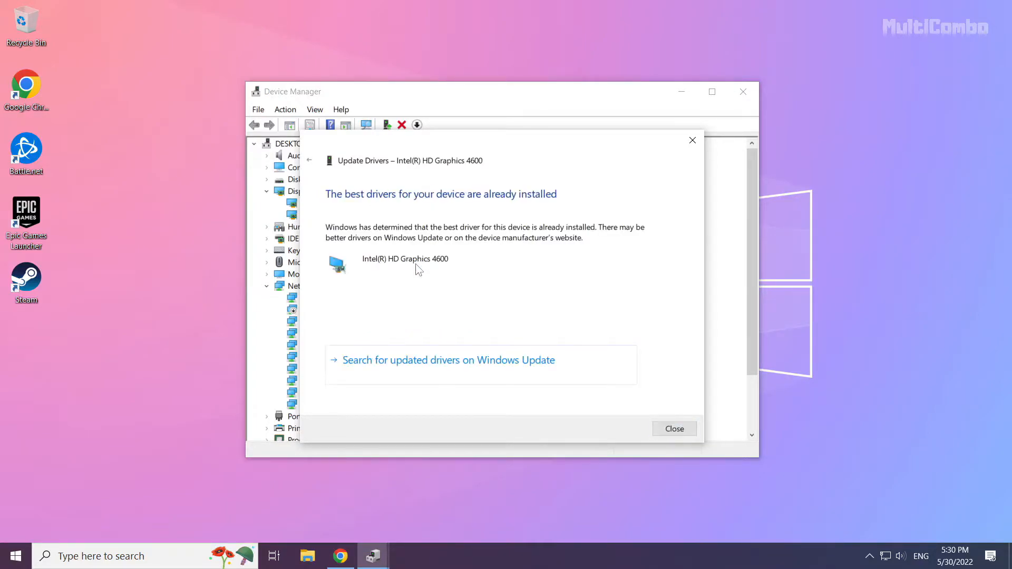
mouse_move(674, 430)
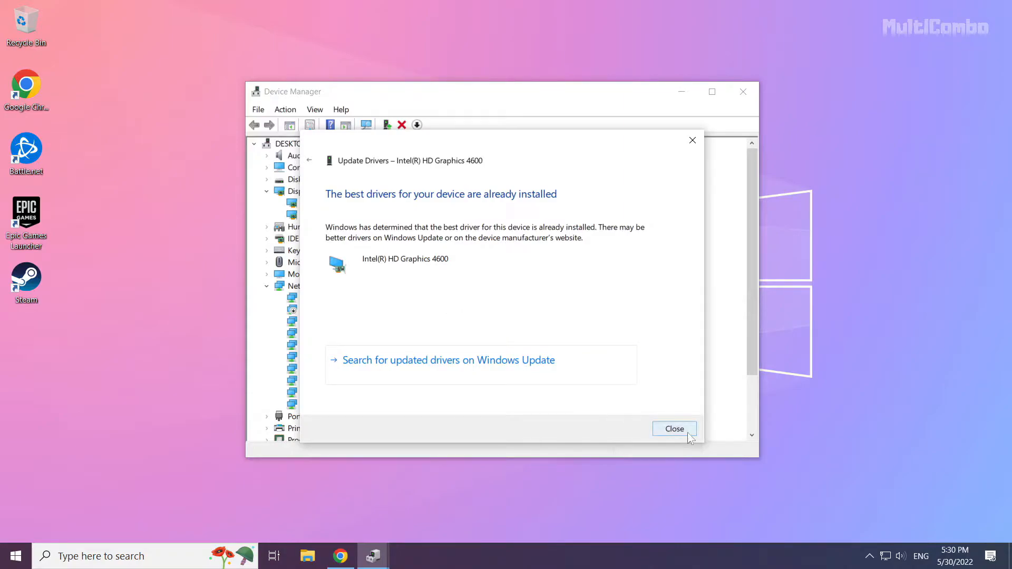
click(674, 429)
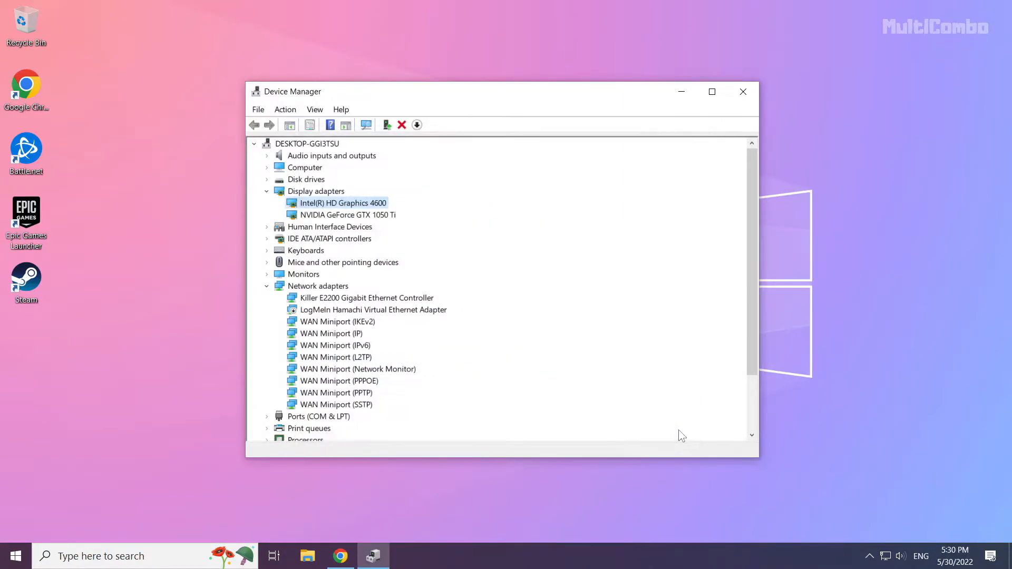
mouse_move(742, 92)
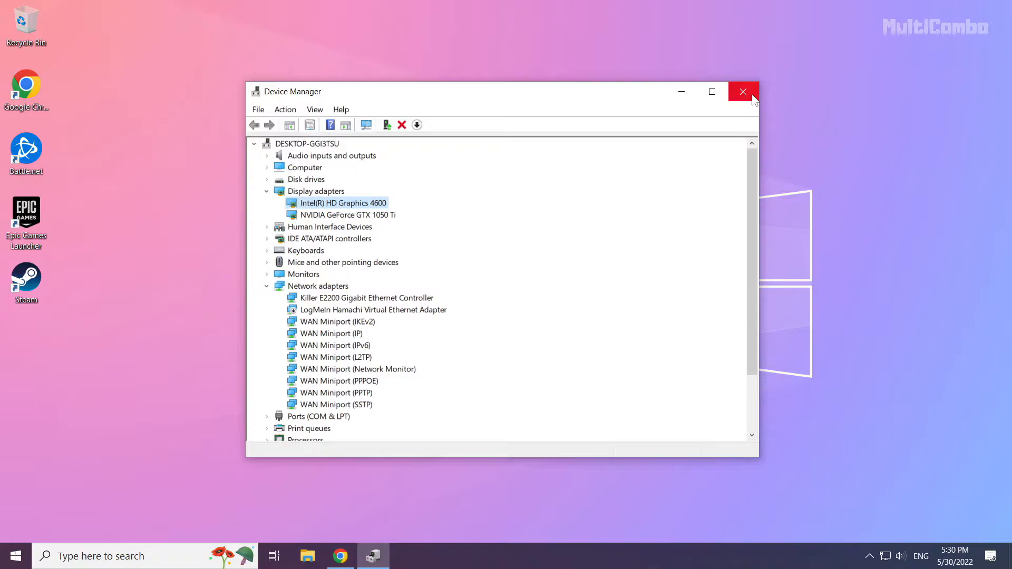
mouse_move(744, 92)
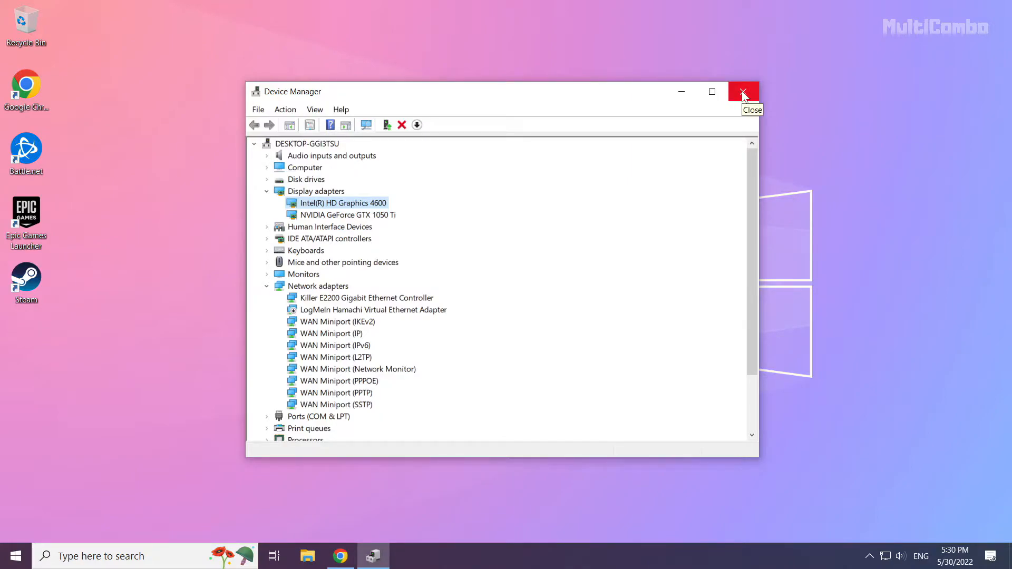
click(744, 91)
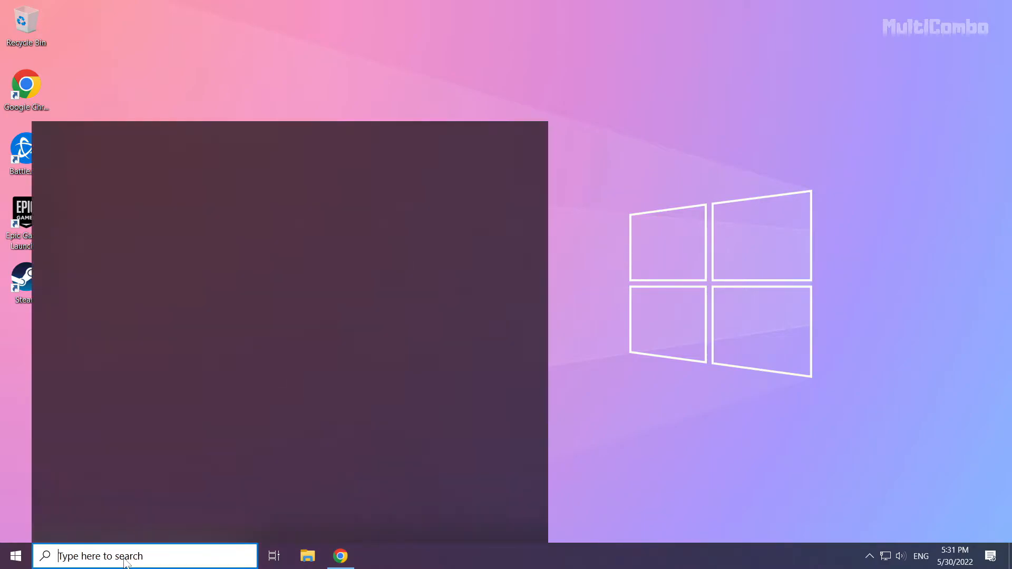
Search Windows for 'update' to find the Check for updates setting
click(129, 555)
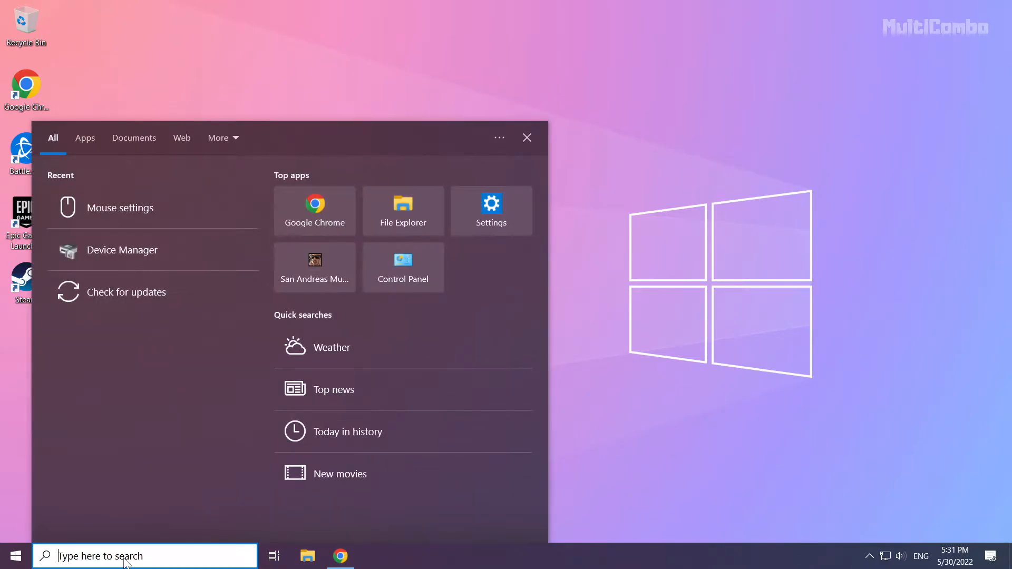
text(update)
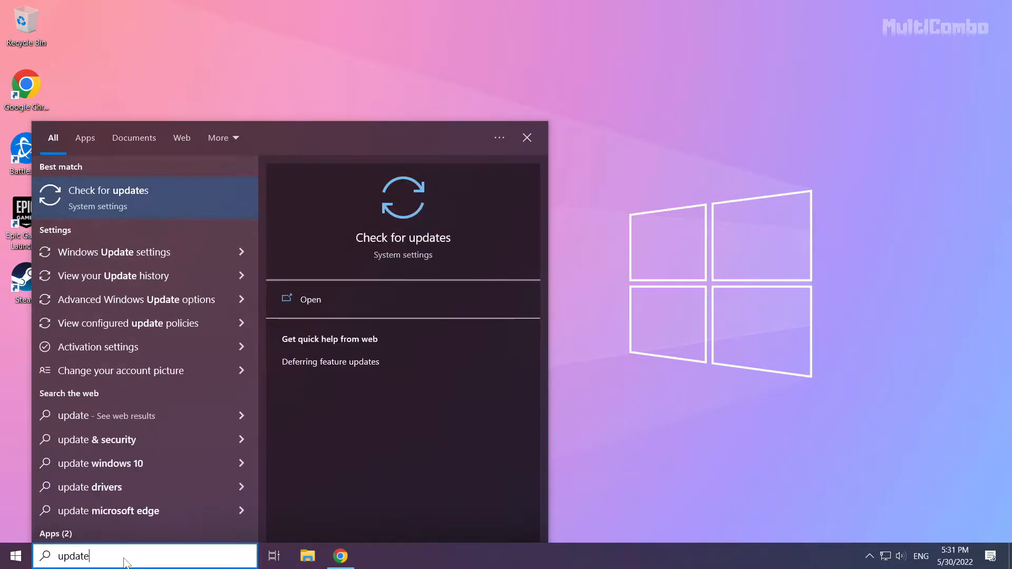
mouse_move(191, 189)
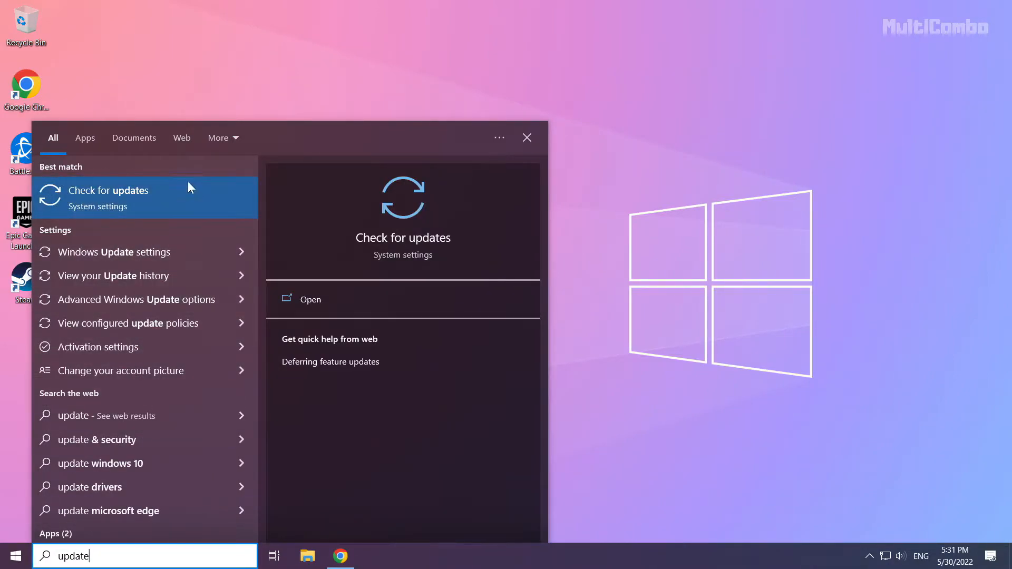
mouse_move(96, 211)
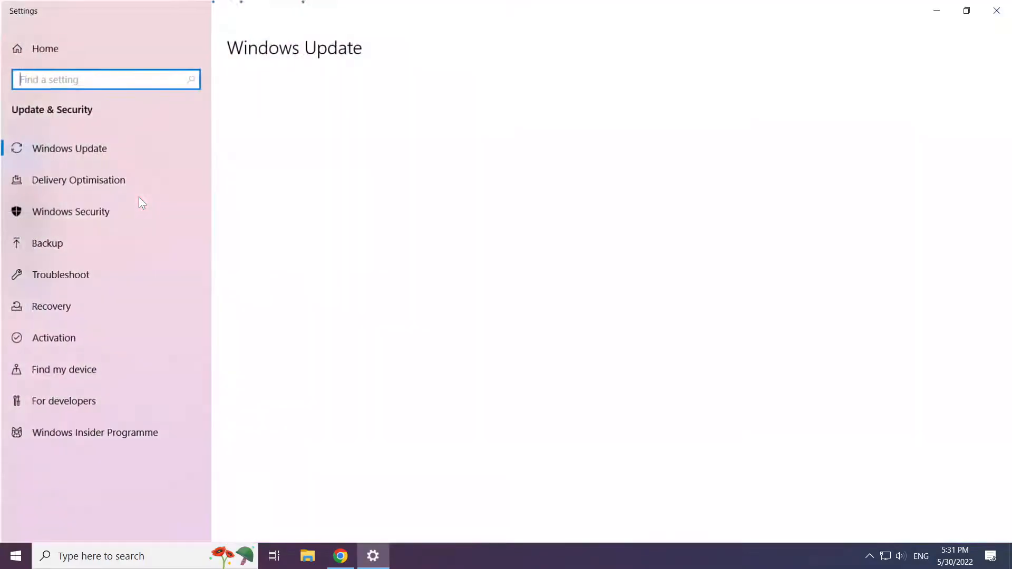
Check for Windows updates, confirm the PC is up to date, and close Settings
click(69, 148)
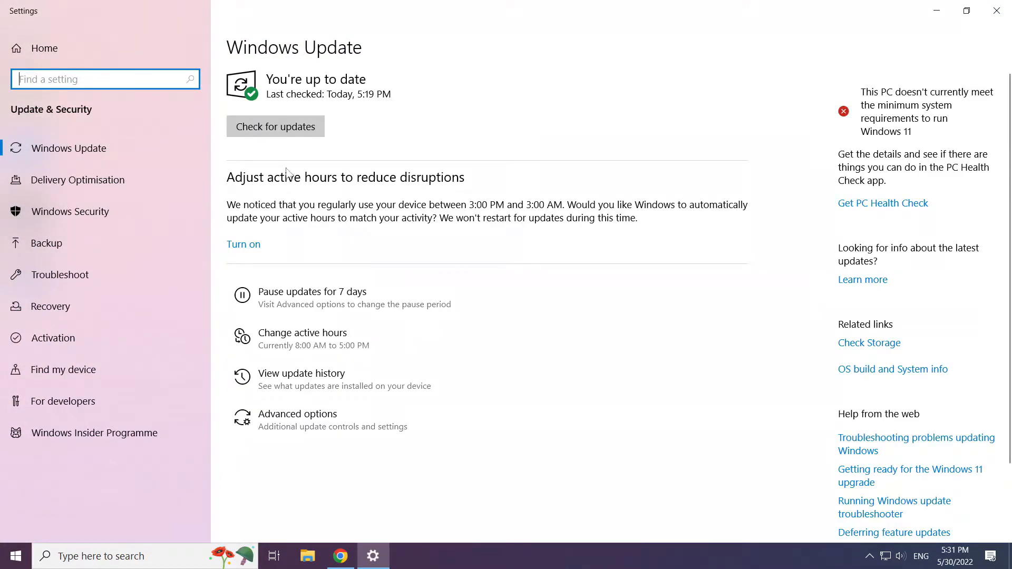
mouse_move(302, 127)
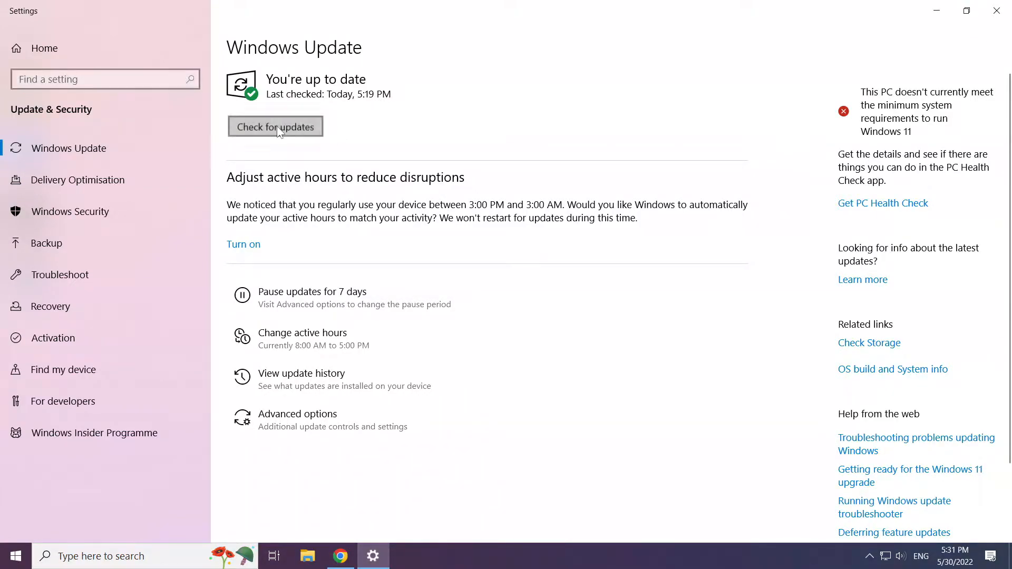
click(275, 127)
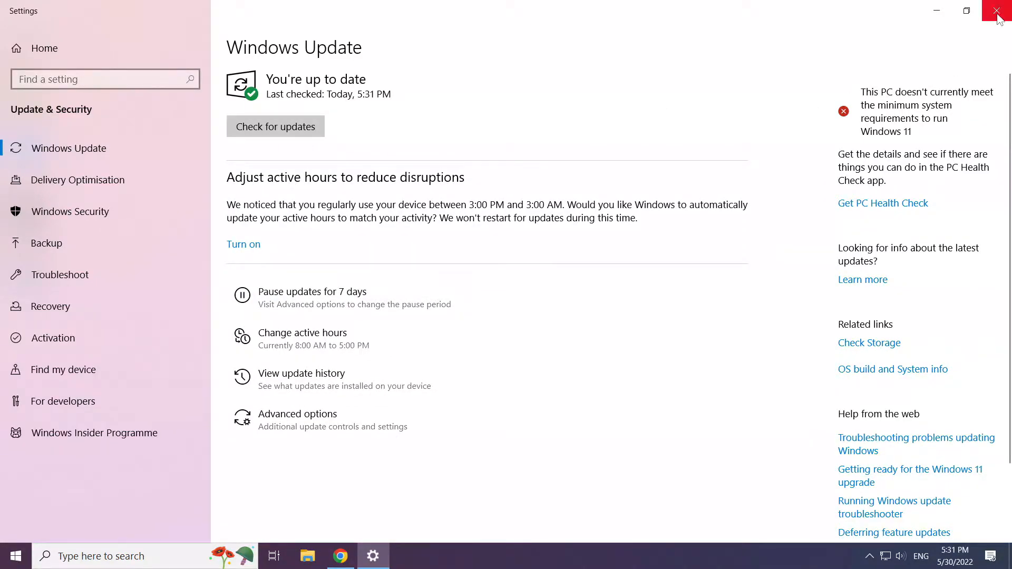
click(1000, 11)
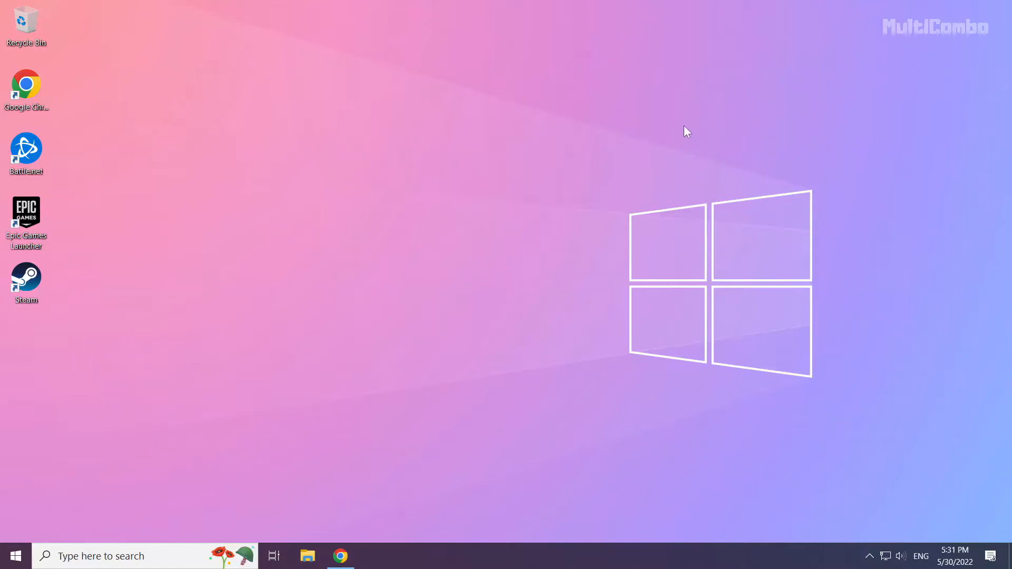
mouse_move(471, 291)
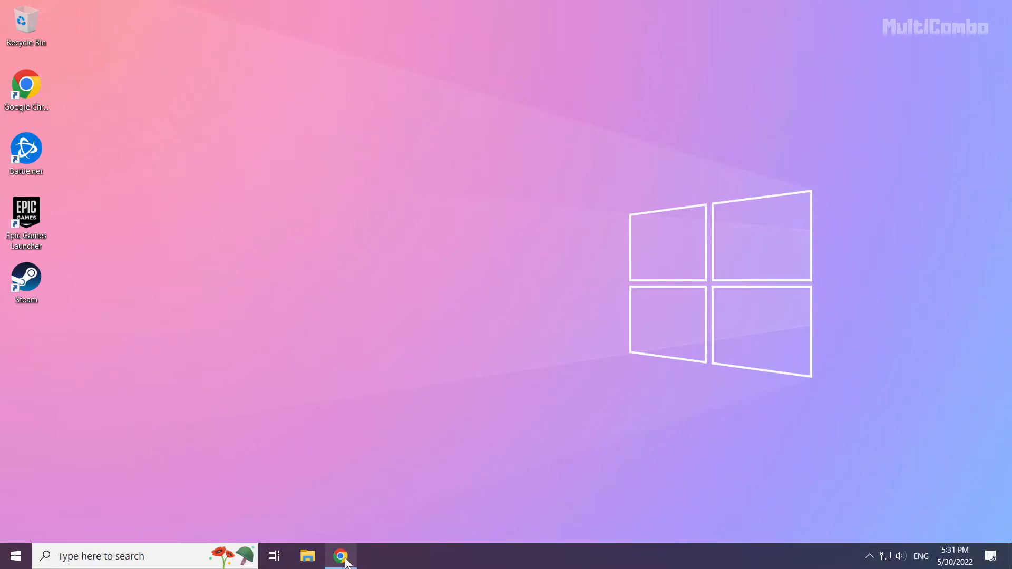
In Chrome, download the DirectX End-User Runtime Web Installer and launch dxwebsetup.exe
click(341, 555)
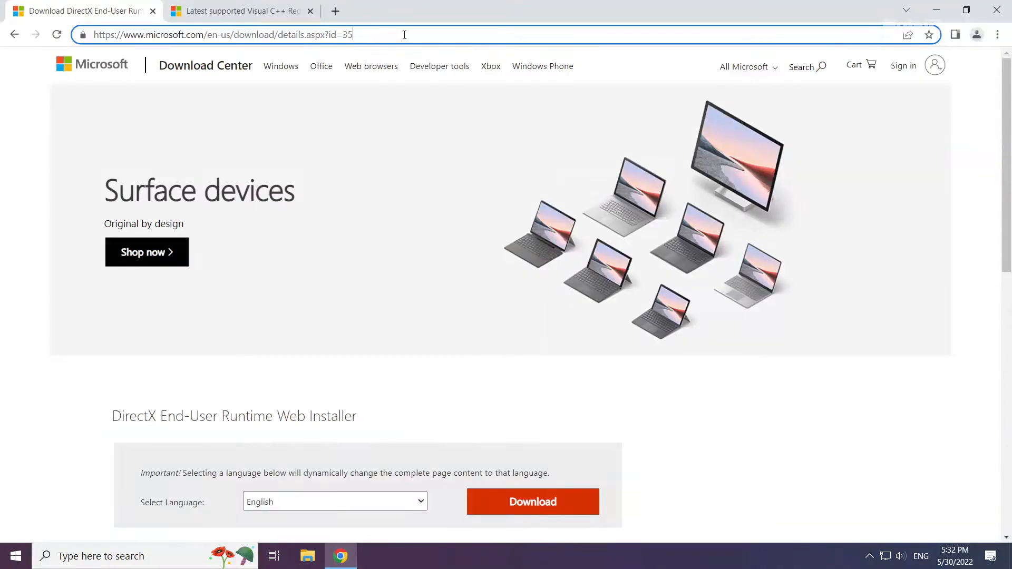
mouse_move(425, 34)
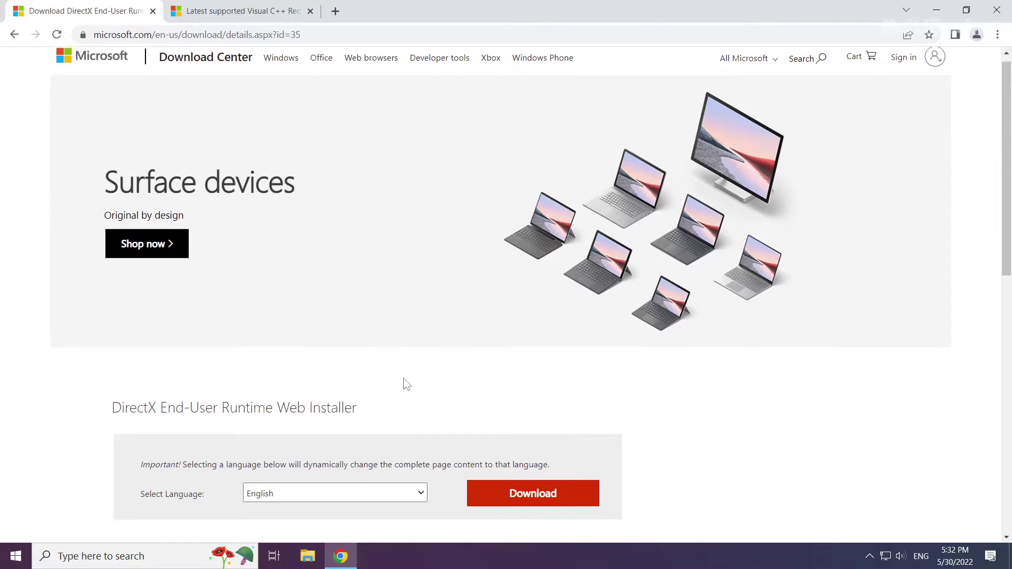
scroll(down, 3)
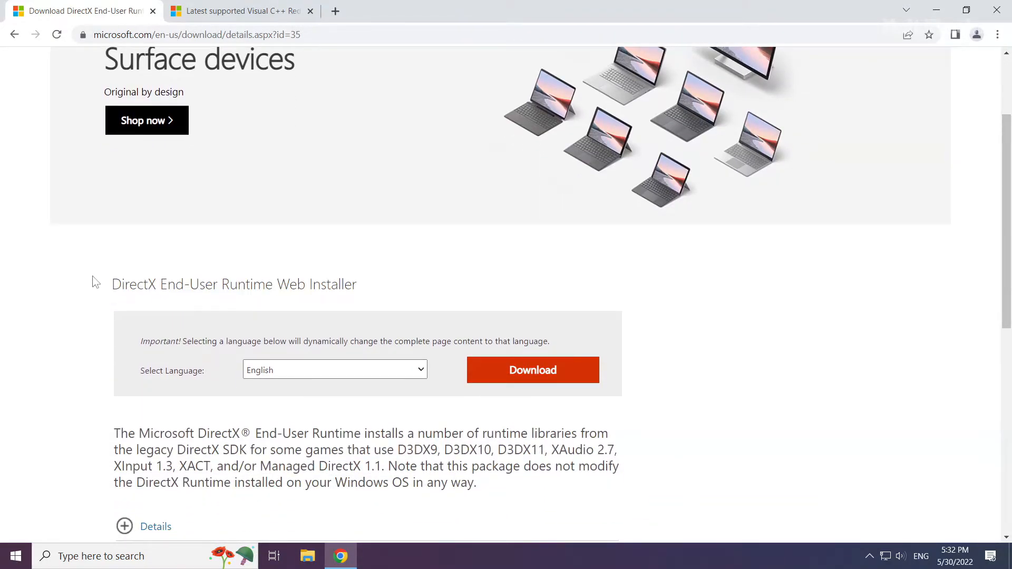
mouse_move(523, 379)
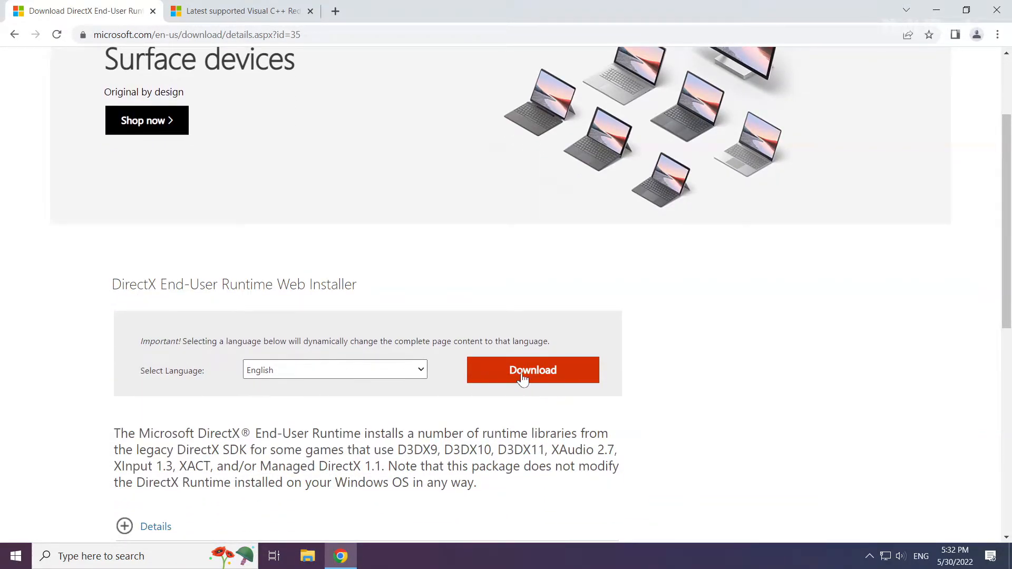
click(532, 370)
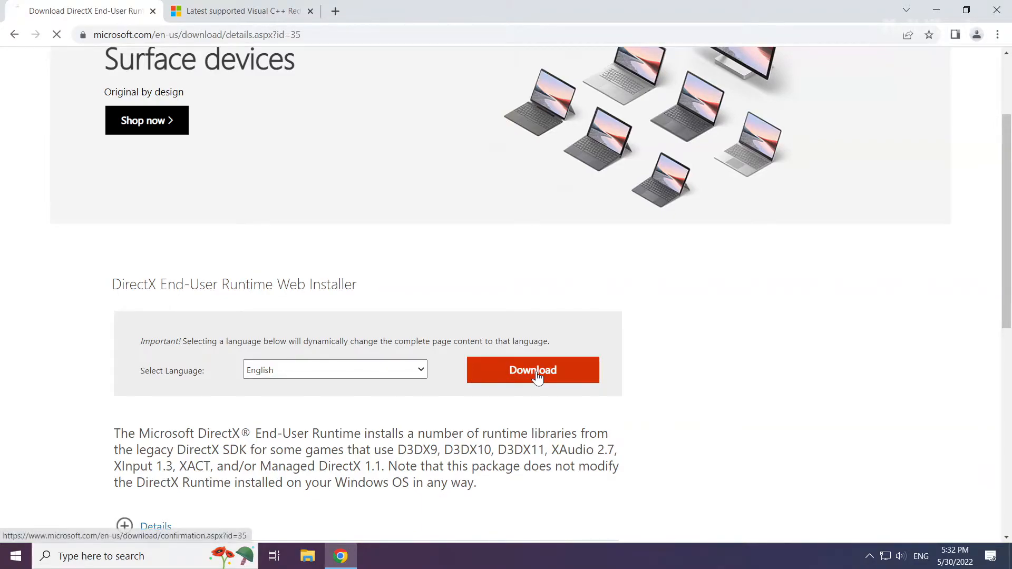
click(531, 370)
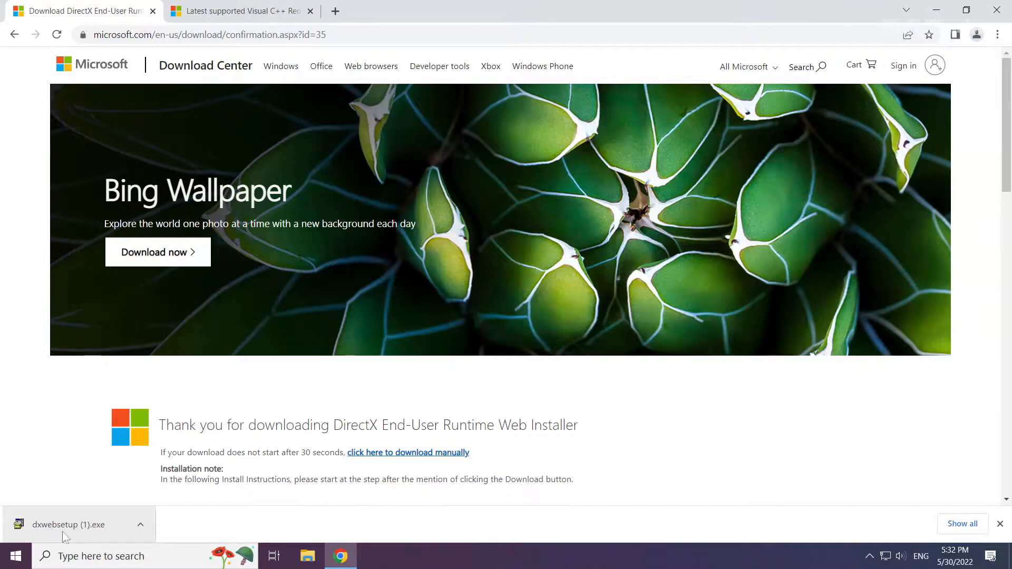
click(71, 524)
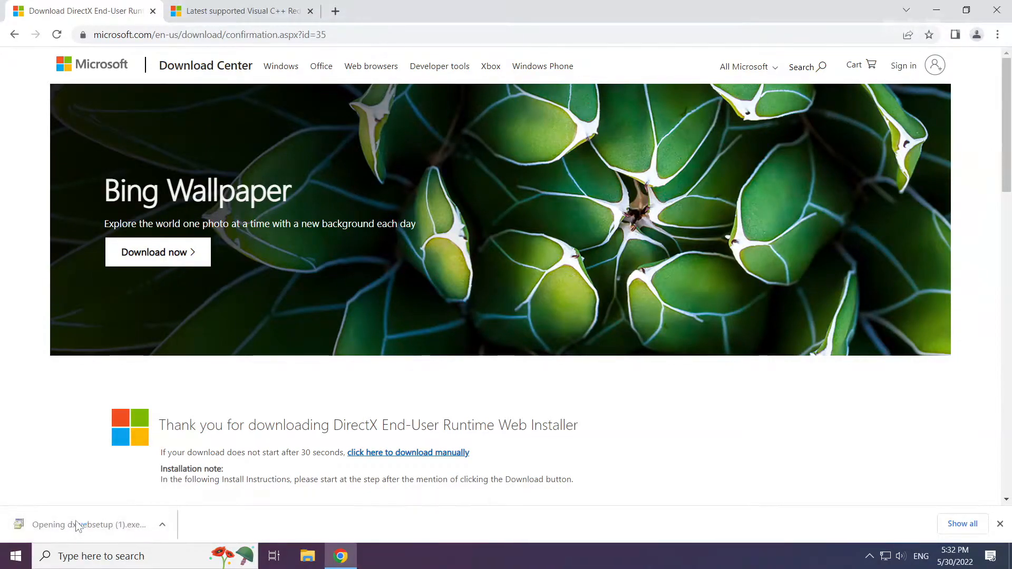
click(85, 524)
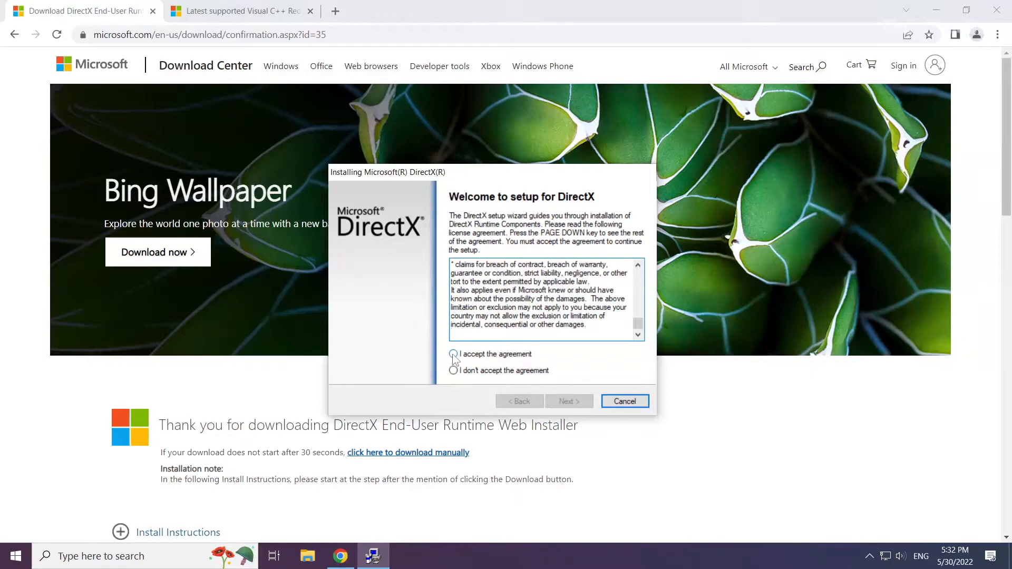
Accept the DirectX license, decline the Bing Bar, and finish setup reporting DirectX already installed
click(454, 354)
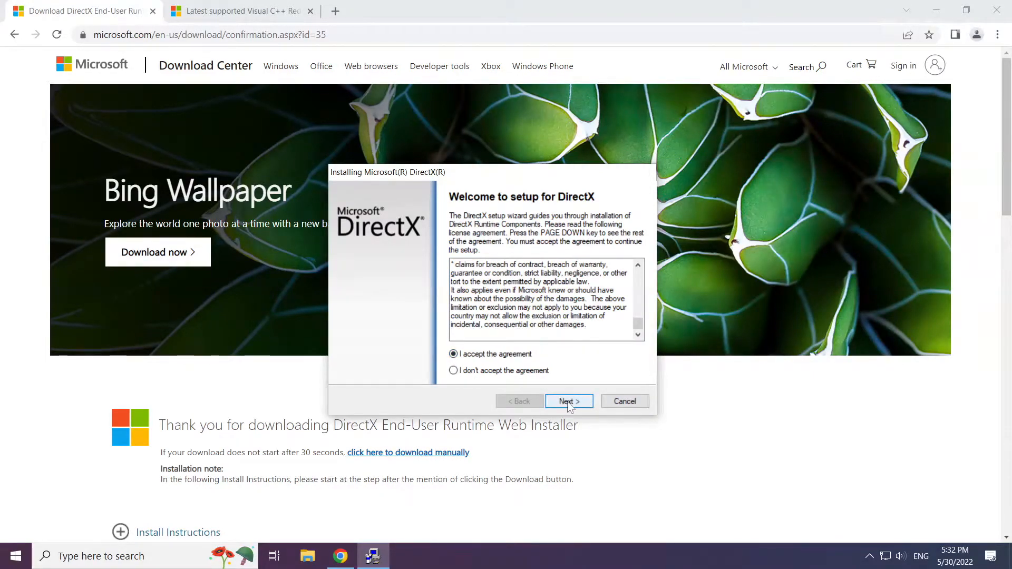
click(568, 400)
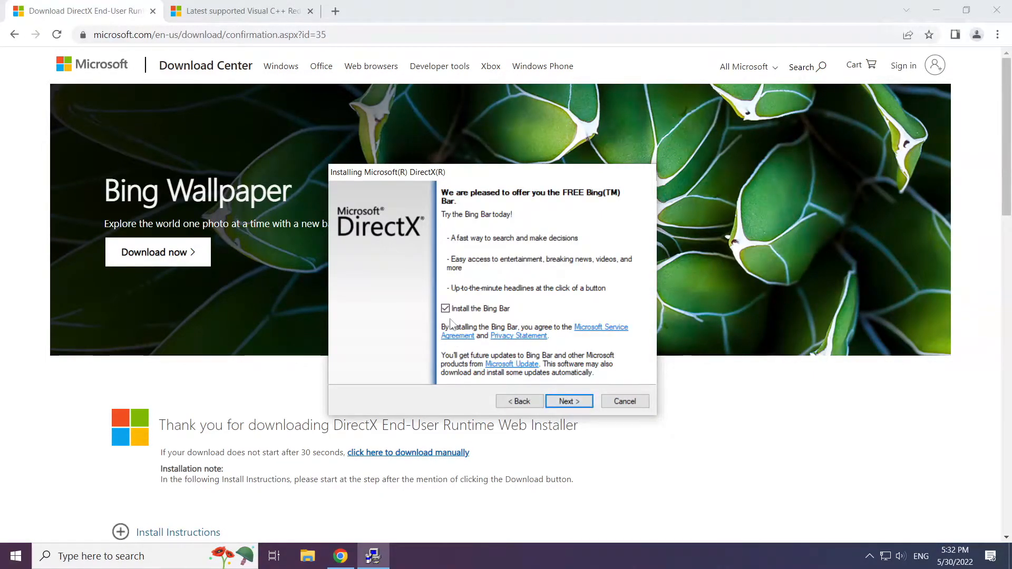
click(445, 308)
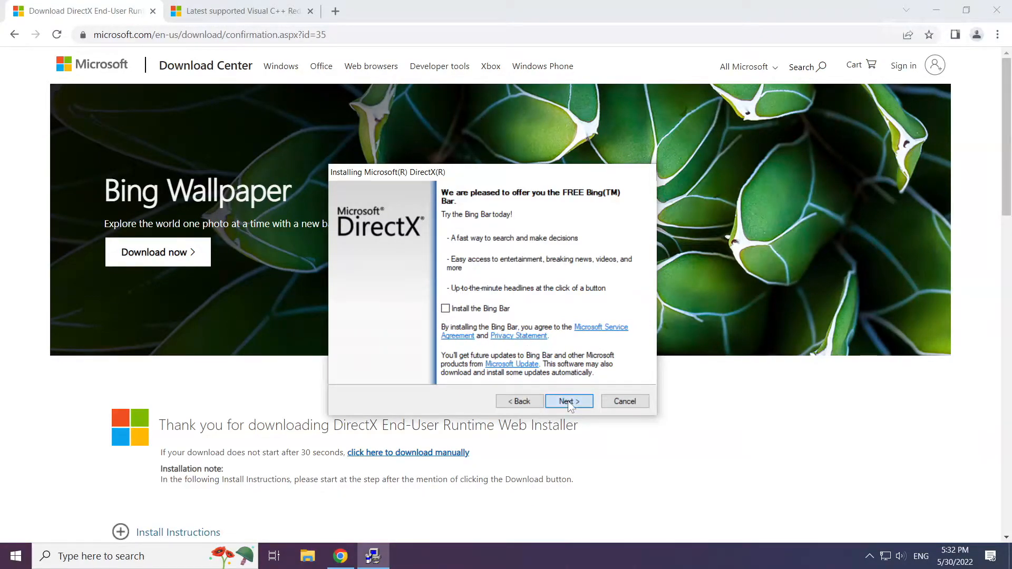
click(567, 401)
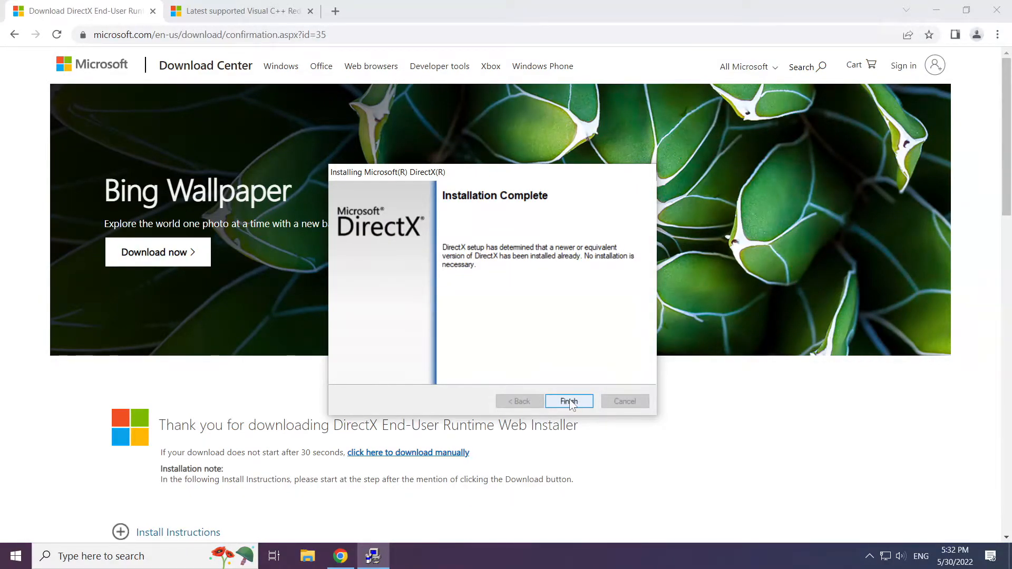
click(568, 400)
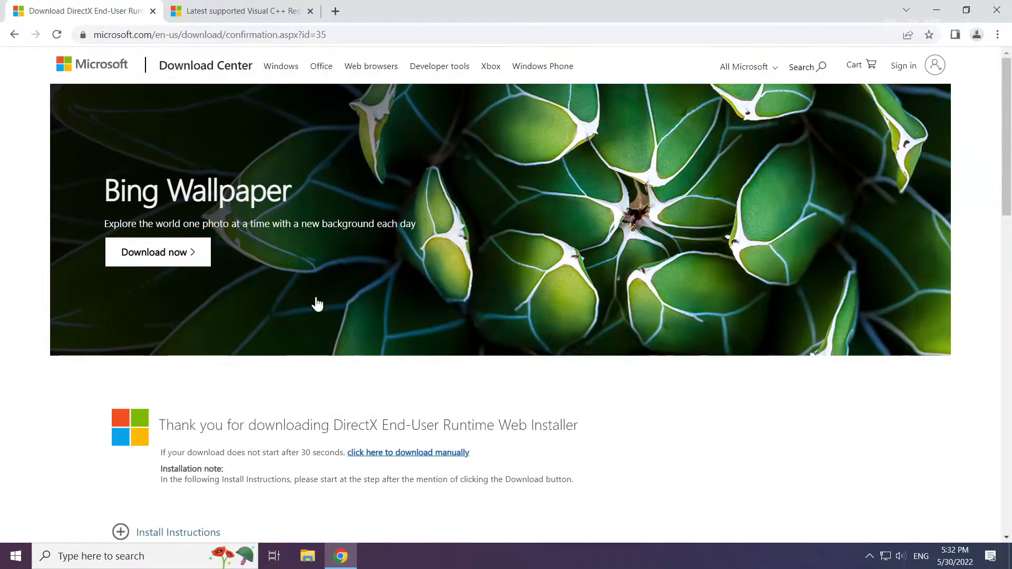
On Microsoft Docs, download the ARM64 and x86 Visual C++ Redistributable installers
click(240, 10)
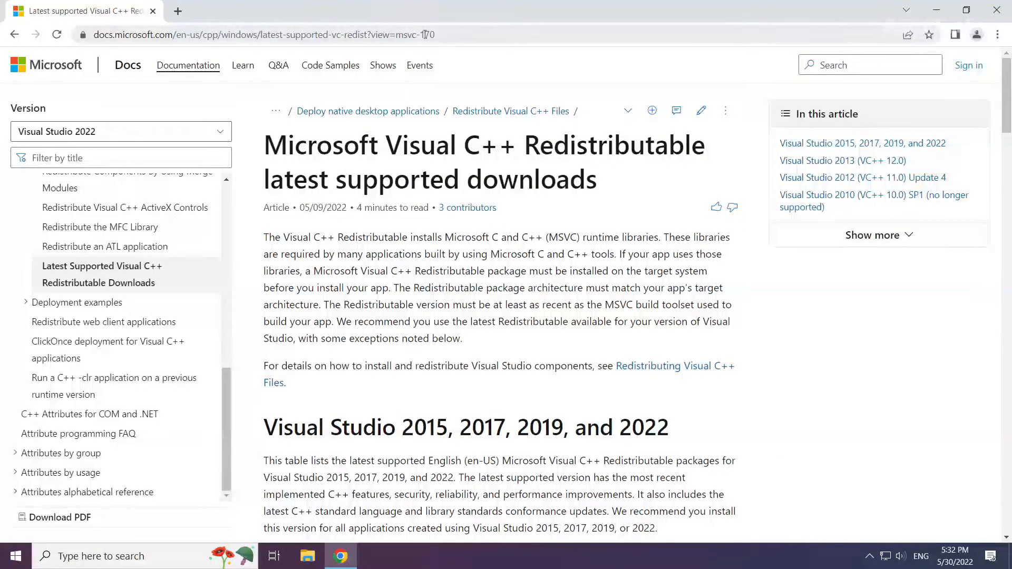
click(258, 35)
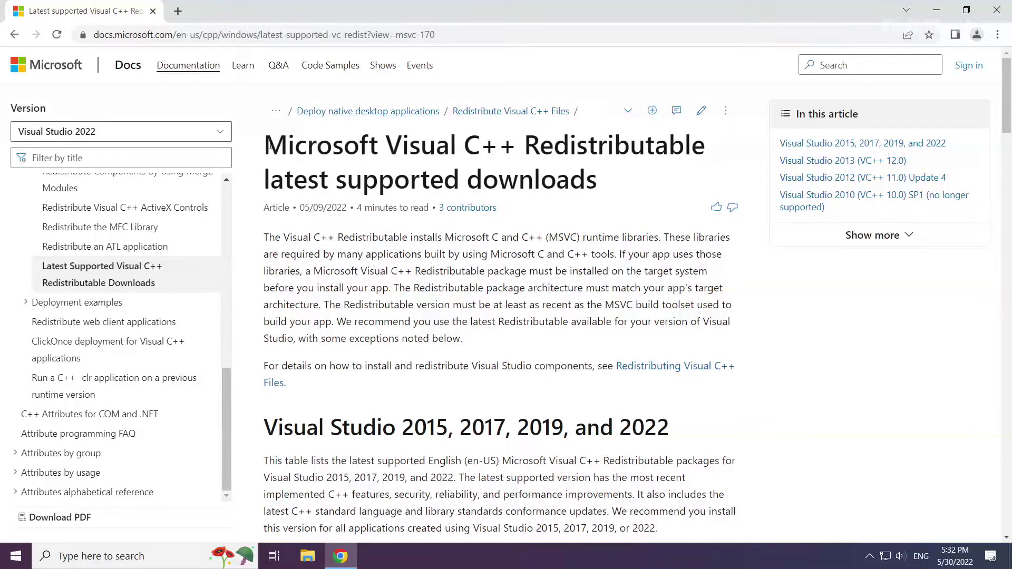
mouse_move(276, 372)
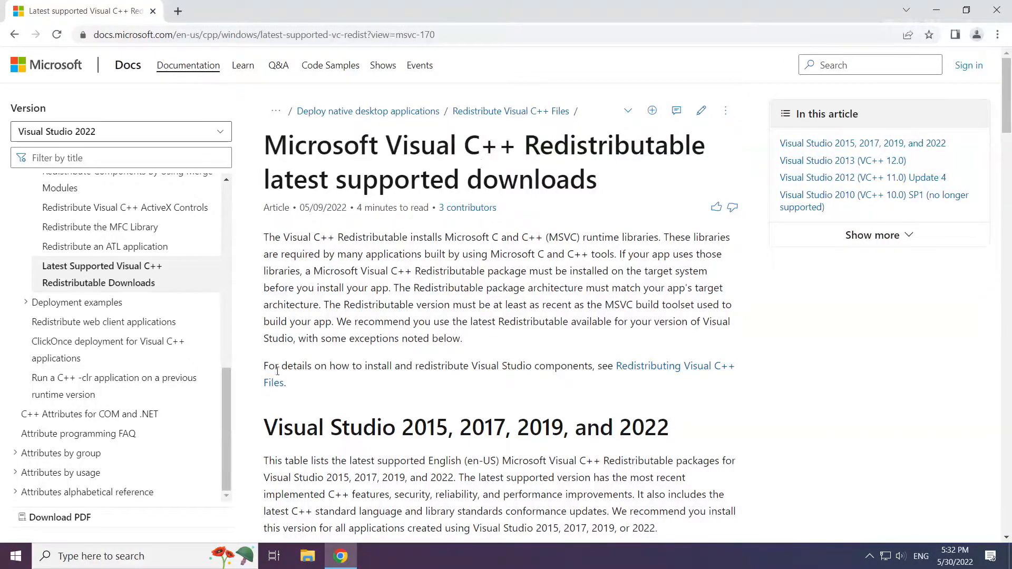
scroll(down, 3)
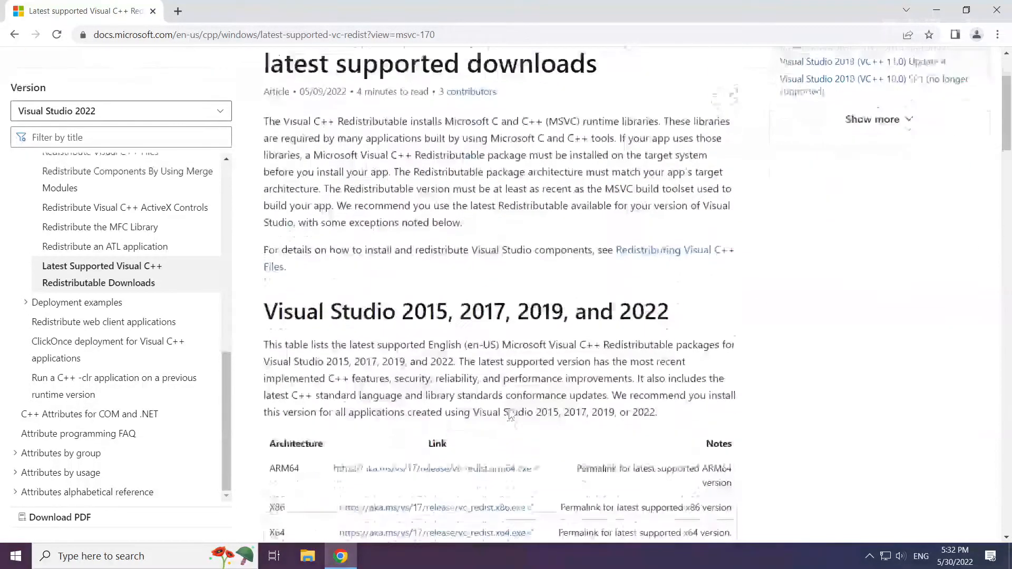
scroll(down, 3)
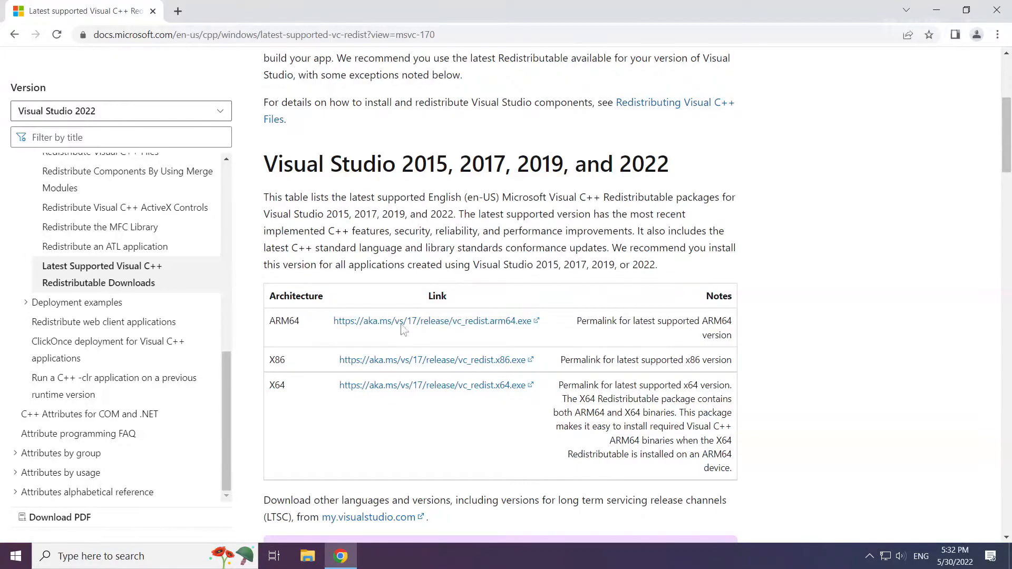
mouse_move(404, 321)
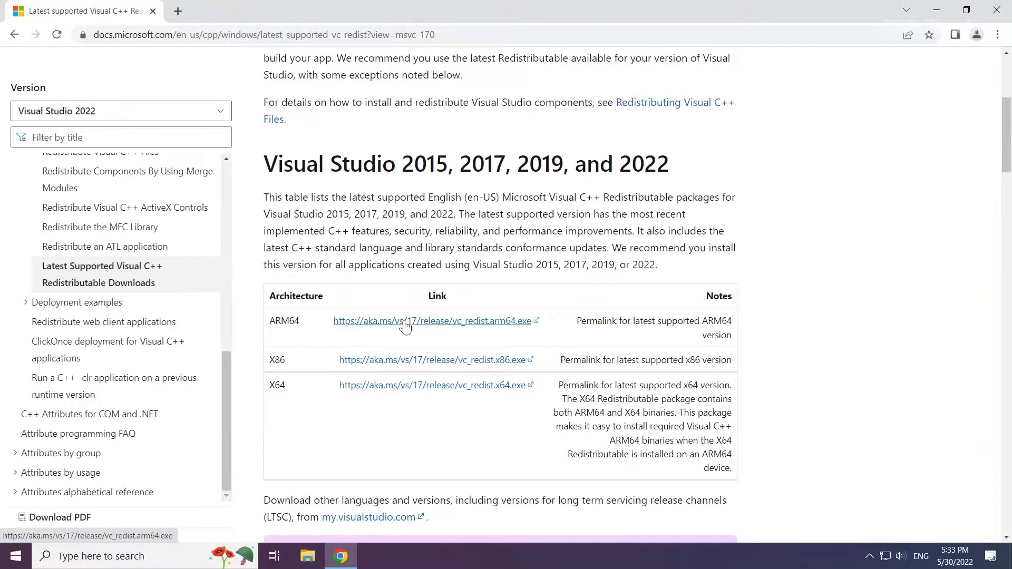
click(431, 320)
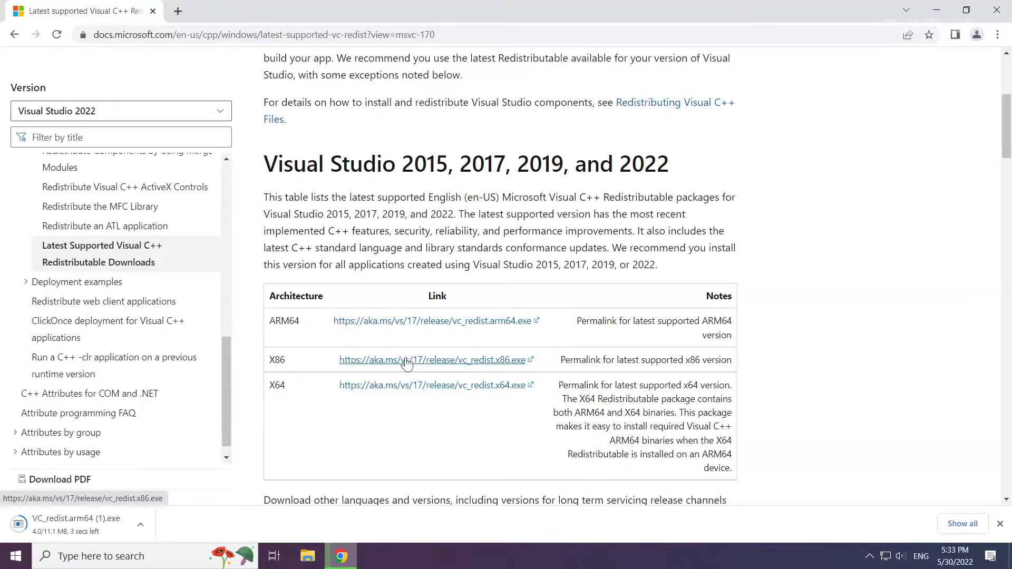
click(431, 359)
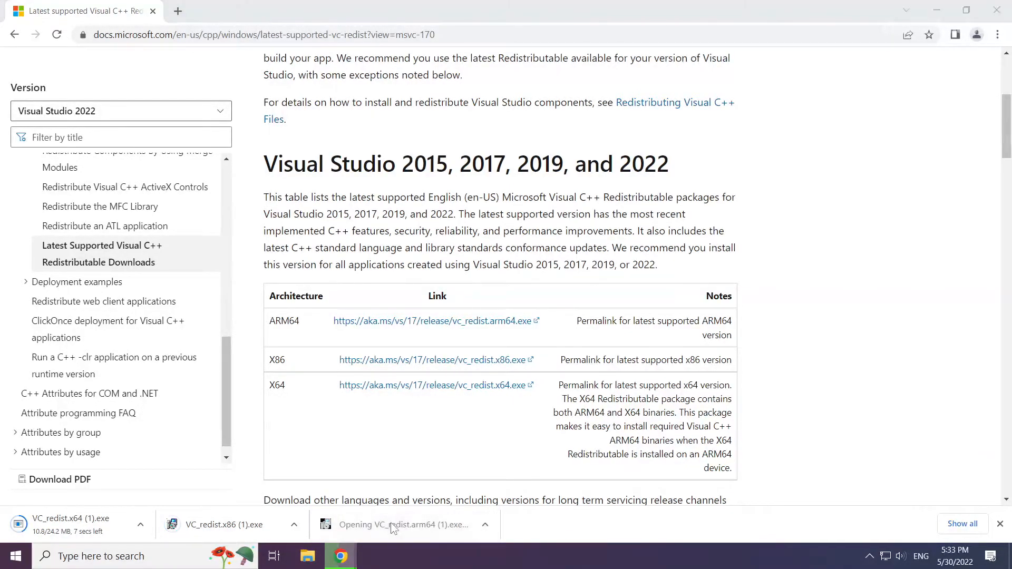
Run the ARM64 Visual C++ Redistributable installer, agreeing to the license terms
click(404, 524)
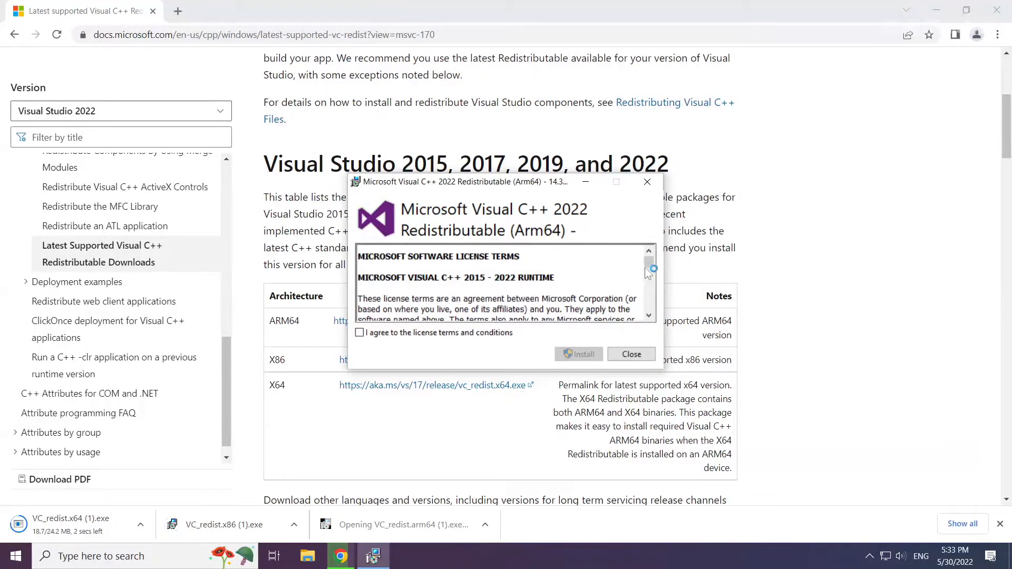
scroll(down, 3)
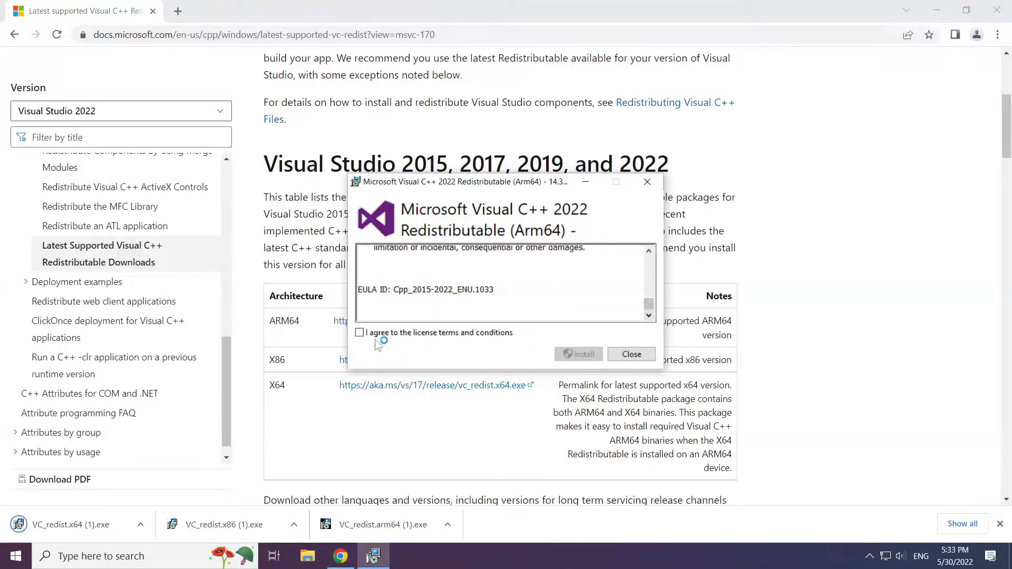
click(360, 332)
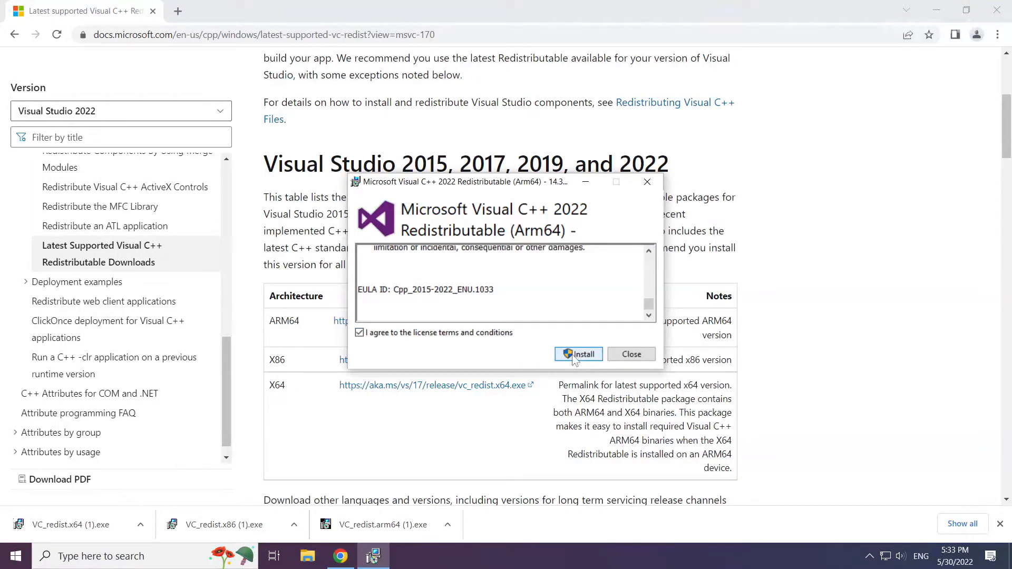
click(578, 354)
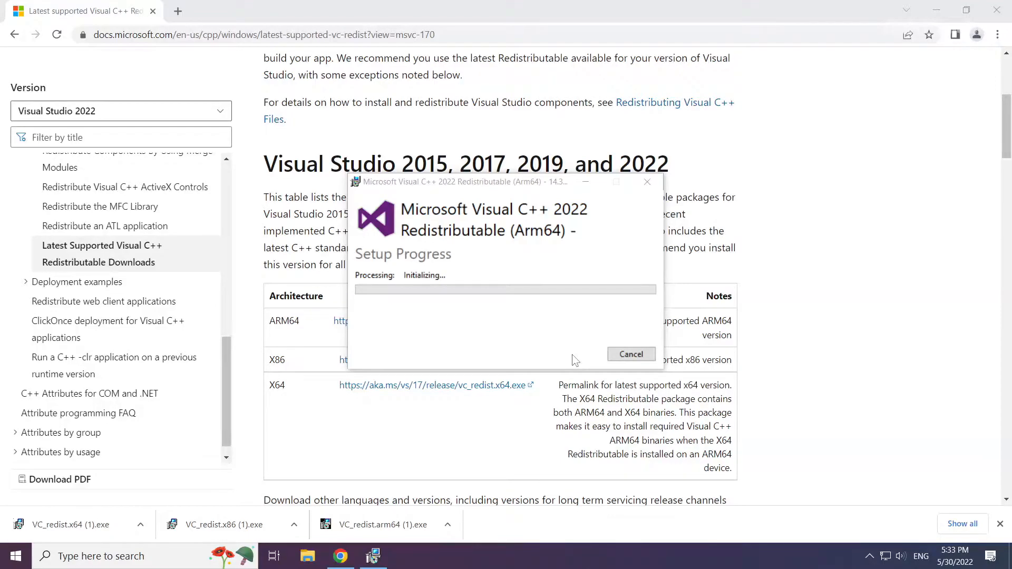
Install the x86 Visual C++ 2015-2022 Redistributable and close its setup without restarting
click(631, 355)
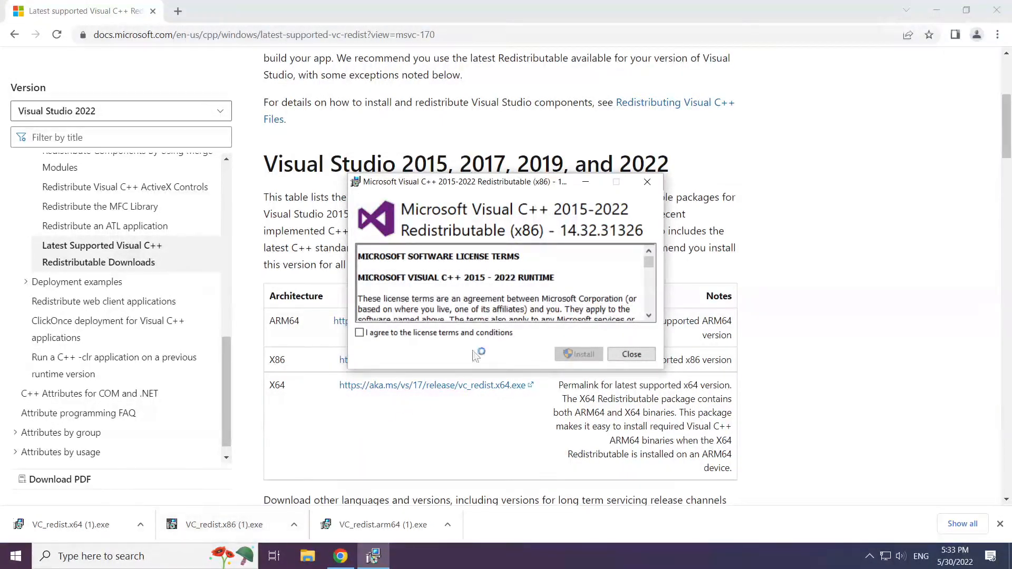
scroll(down, 3)
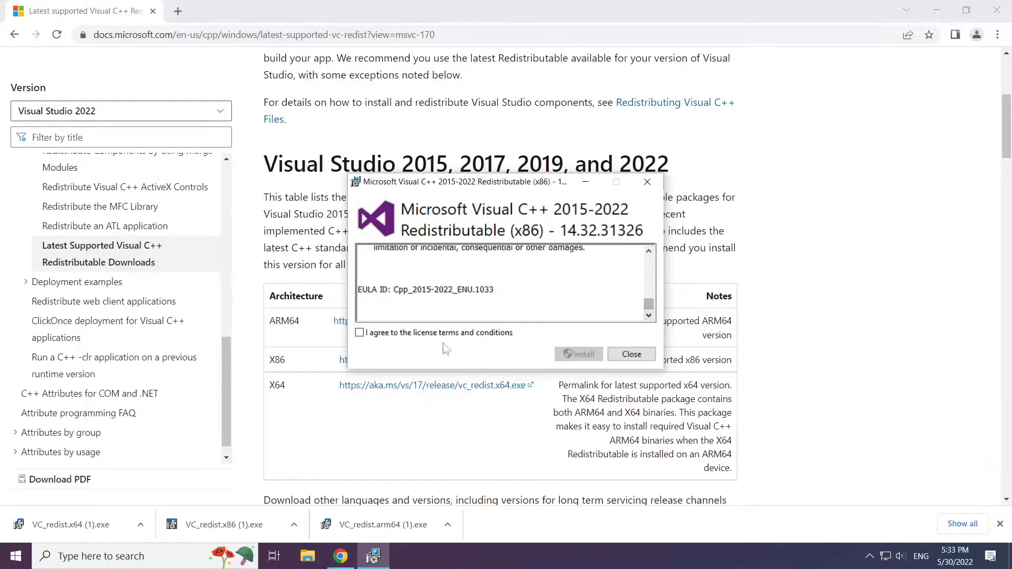
click(577, 354)
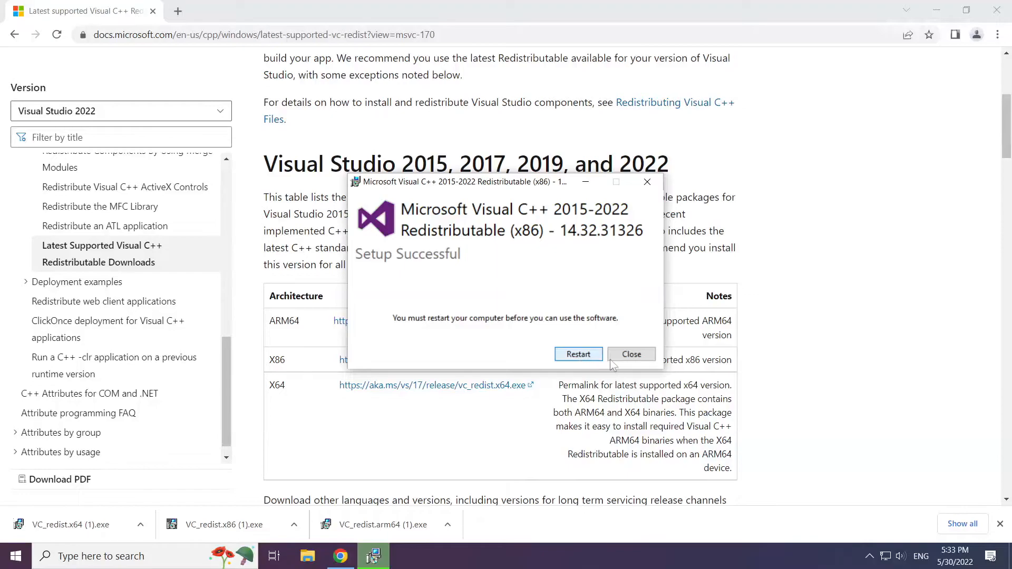
click(631, 354)
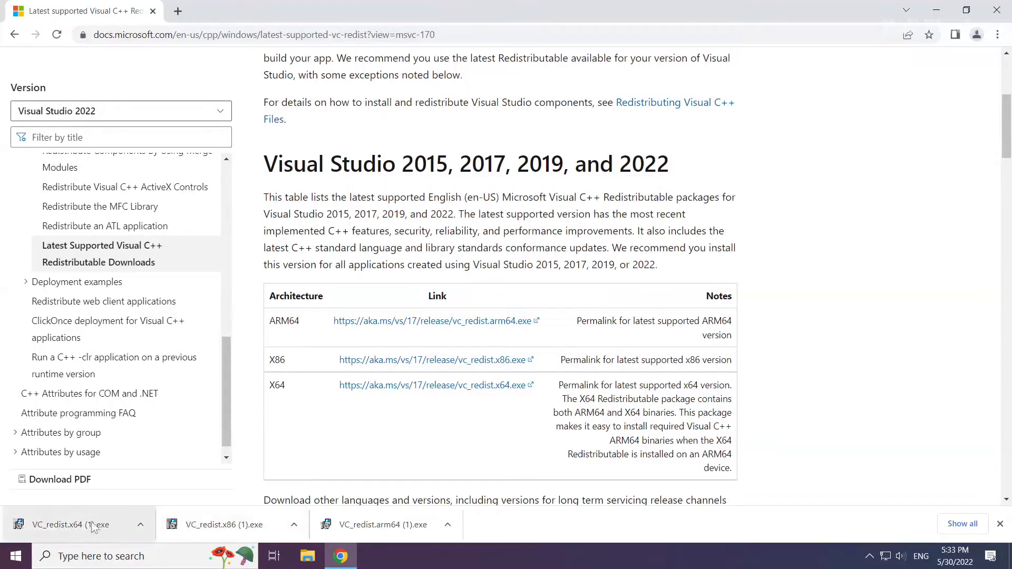
Install the x64 Visual C++ 2015-2022 Redistributable, close its setup, and close Chrome
click(71, 524)
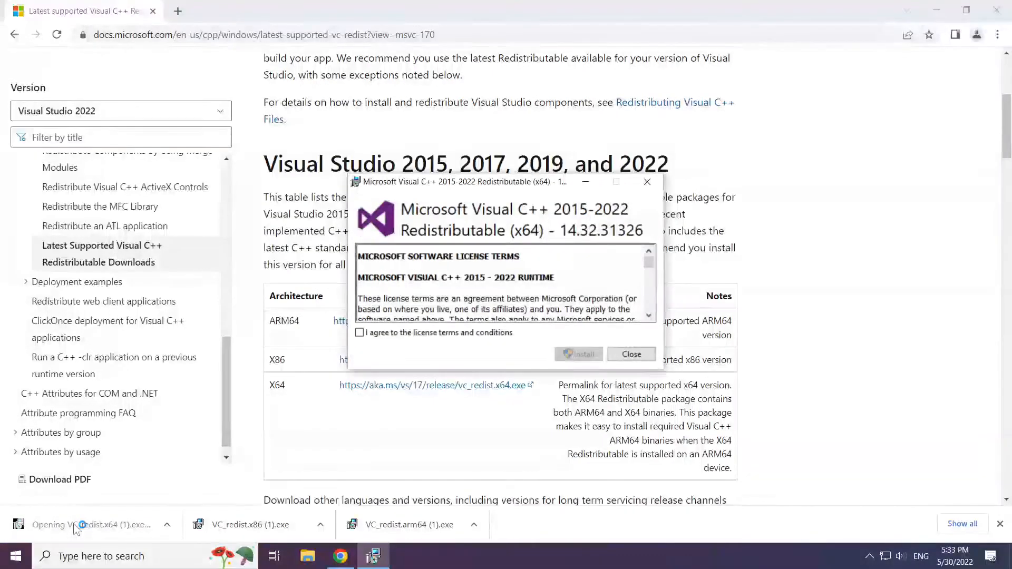
scroll(down, 3)
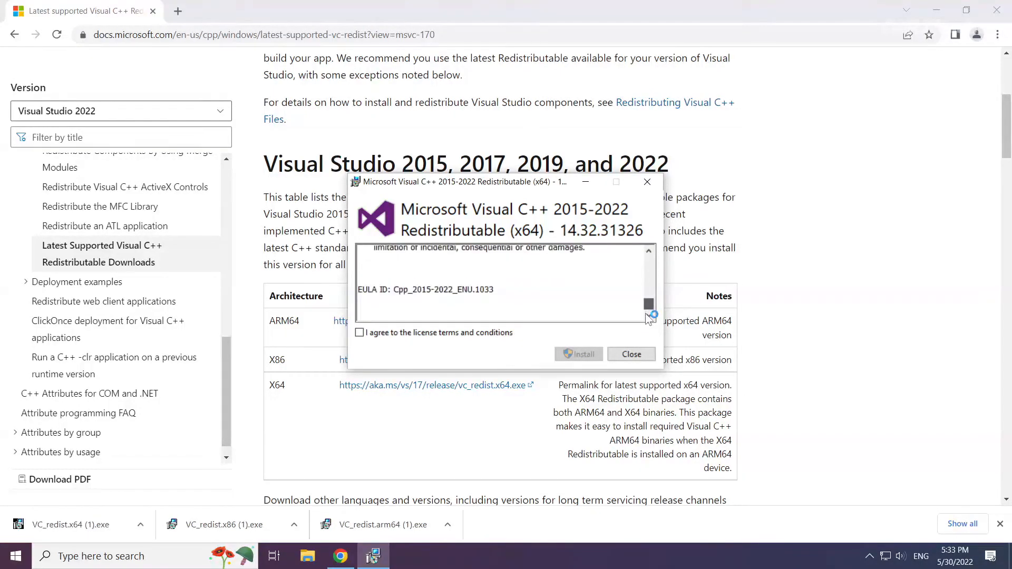
click(360, 332)
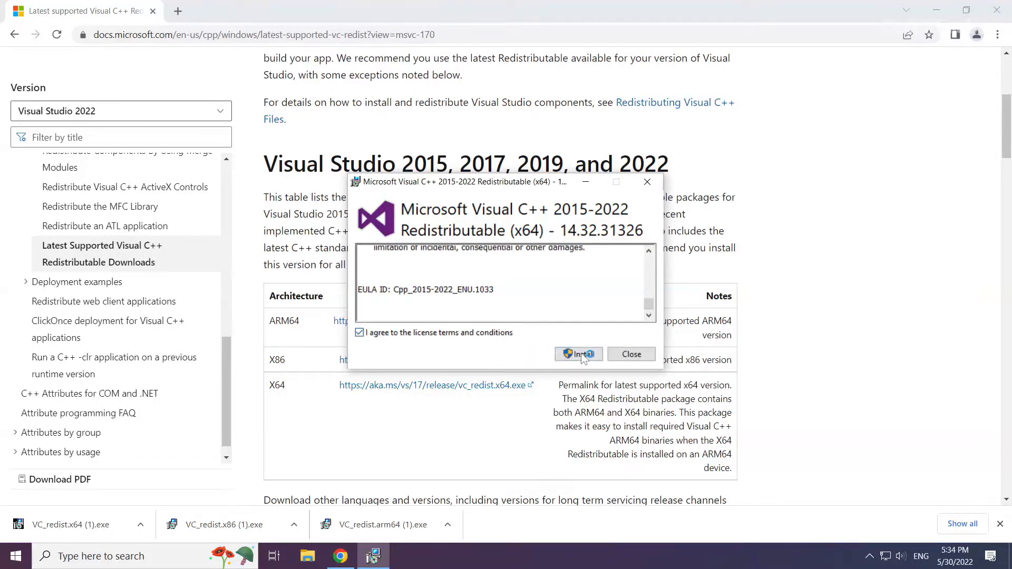
click(578, 354)
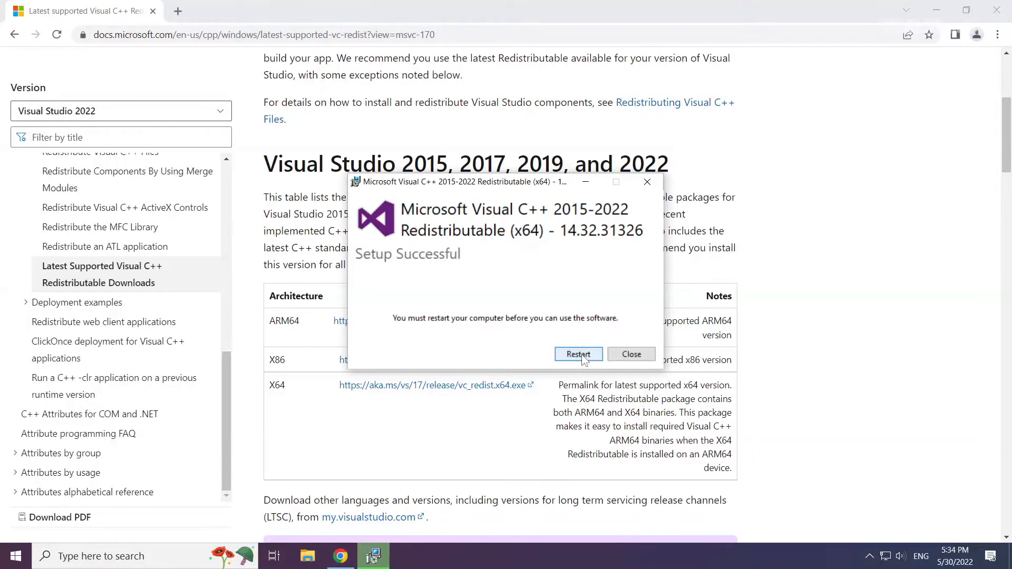
mouse_move(631, 355)
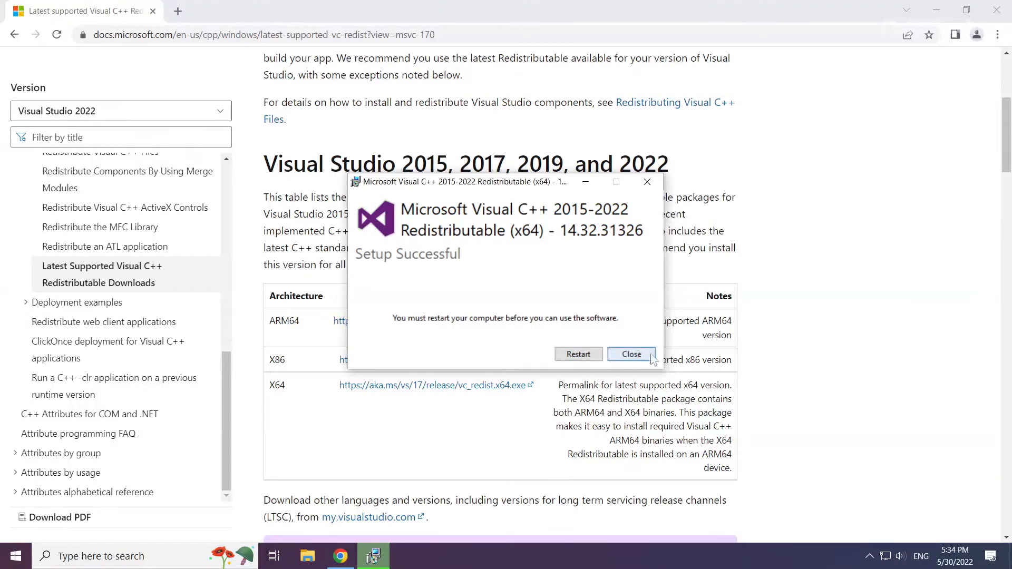
click(631, 354)
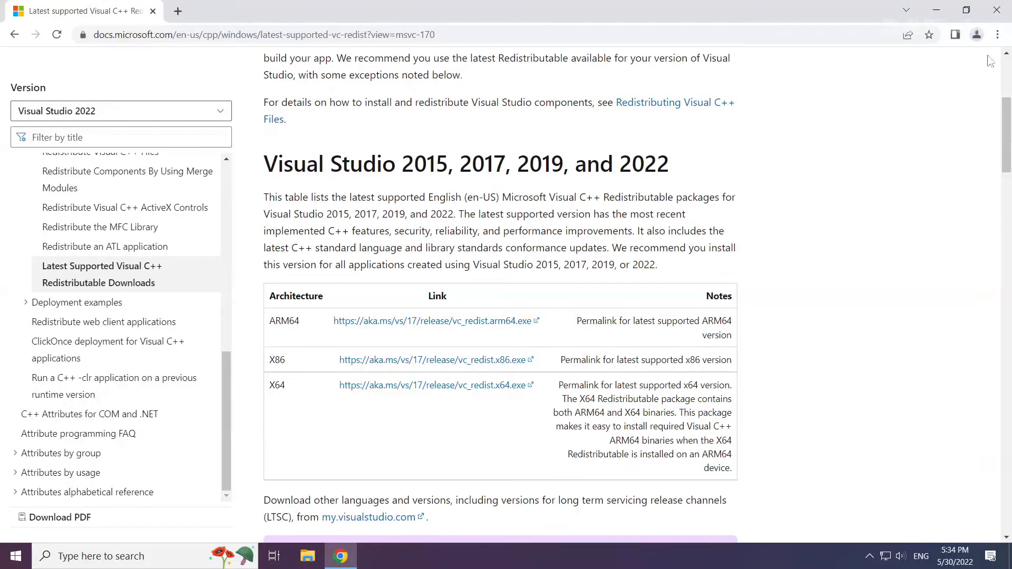
mouse_move(996, 11)
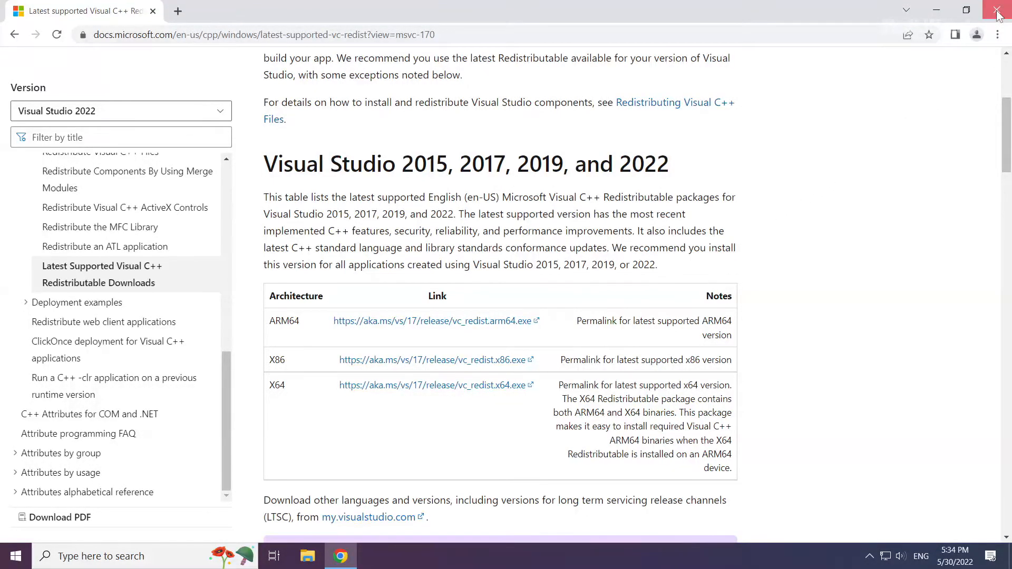
click(996, 11)
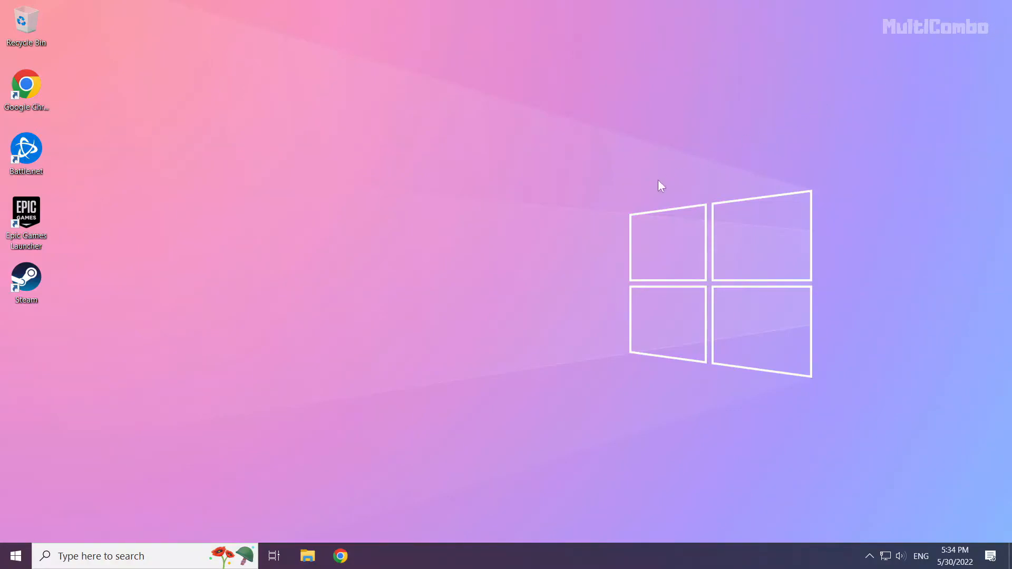
mouse_move(13, 555)
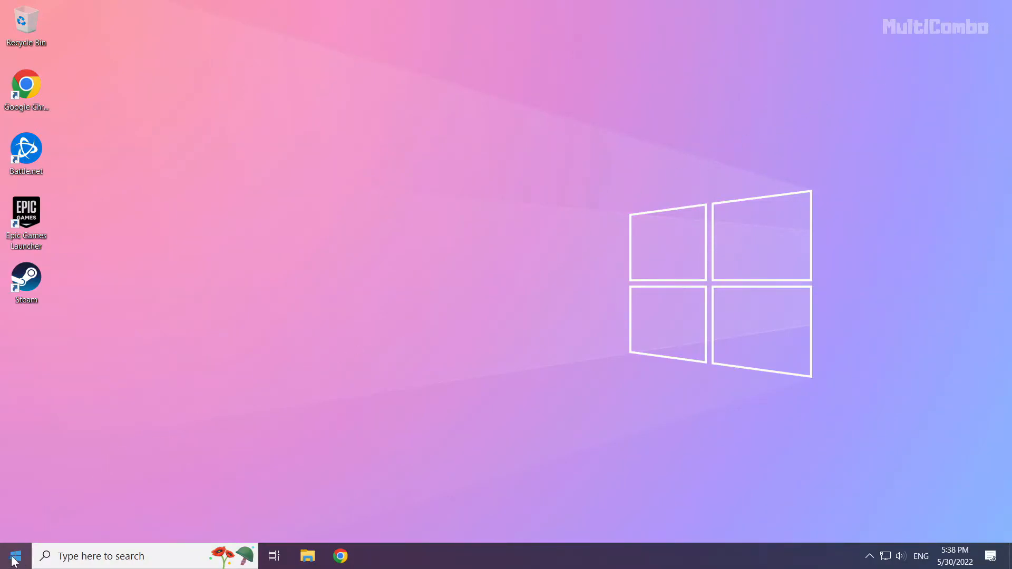
Bring up the Start button's quick link menu to reach Task Manager
right_click(11, 555)
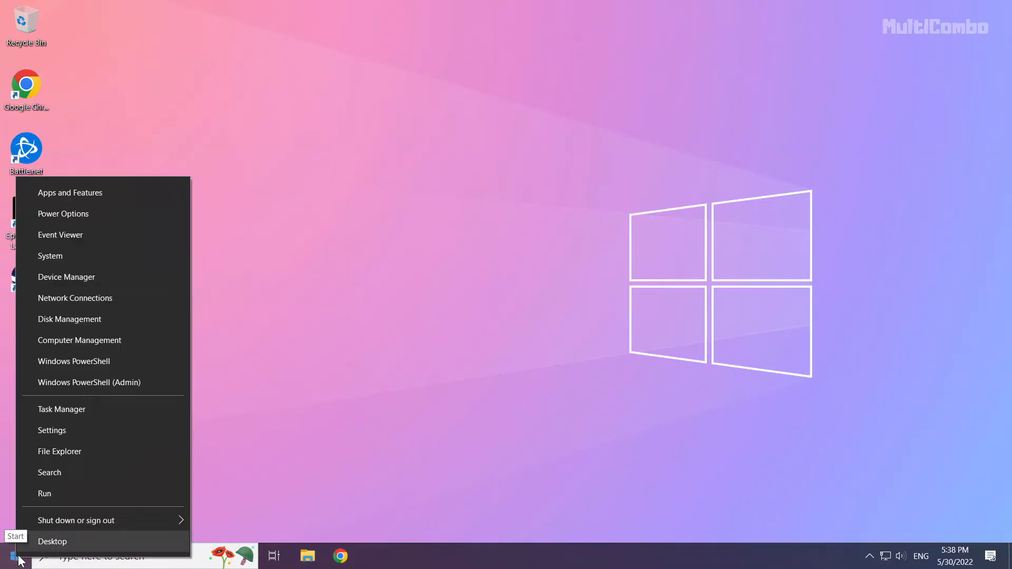
mouse_move(127, 409)
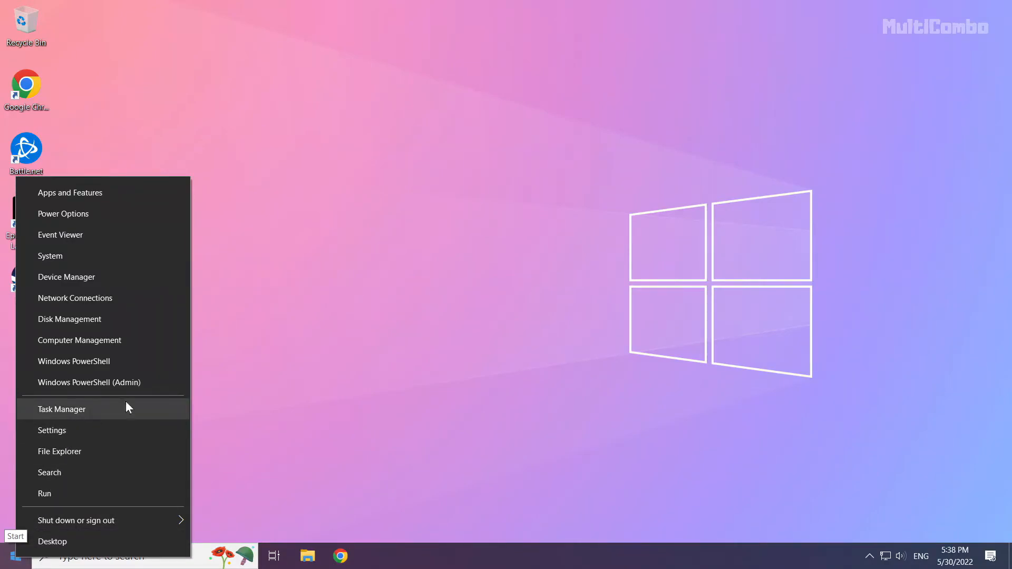
mouse_move(70, 414)
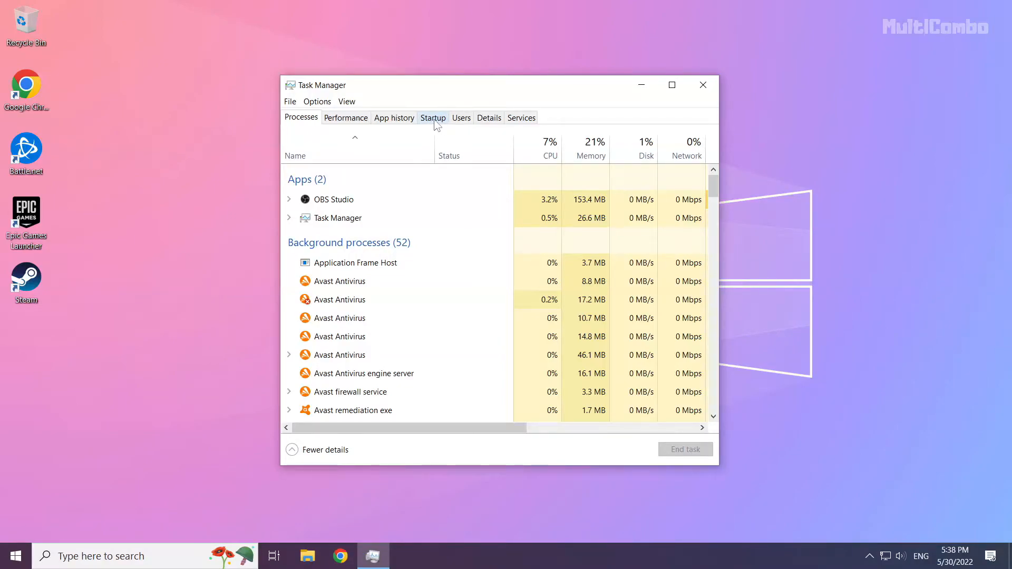
Disable Microsoft Edge and Java Update Scheduler in the Startup list
click(432, 117)
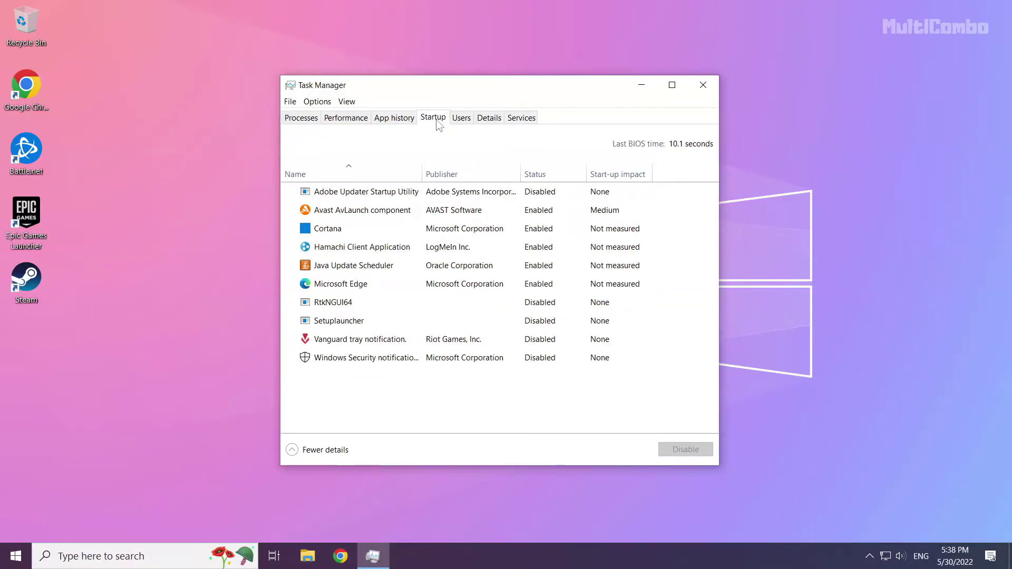
click(354, 266)
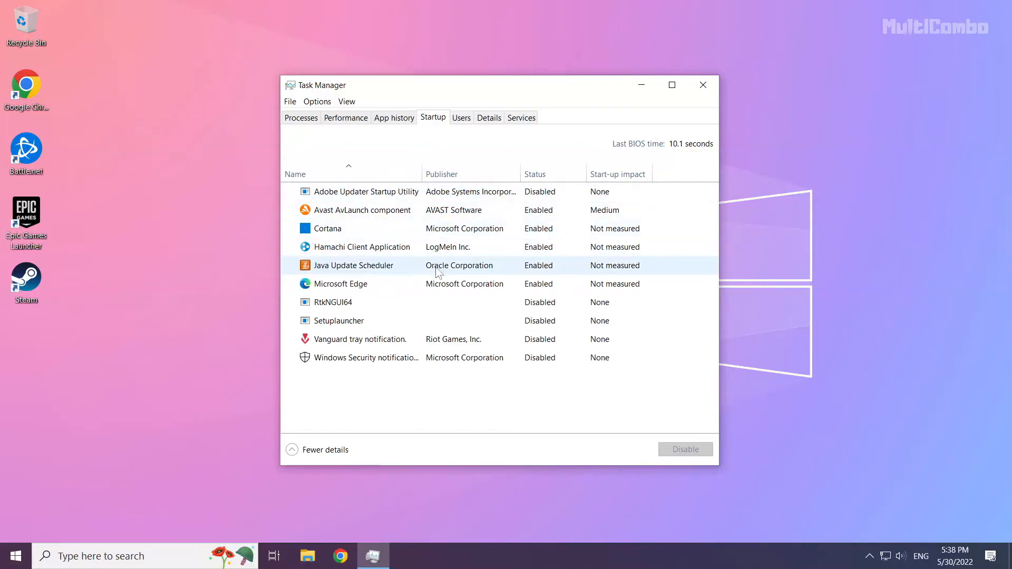
click(340, 284)
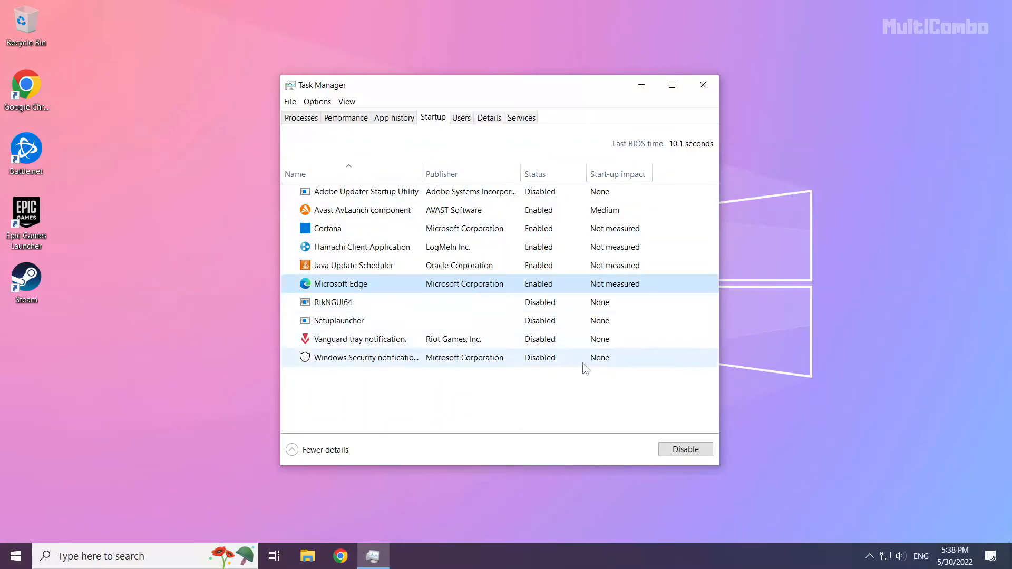
click(685, 450)
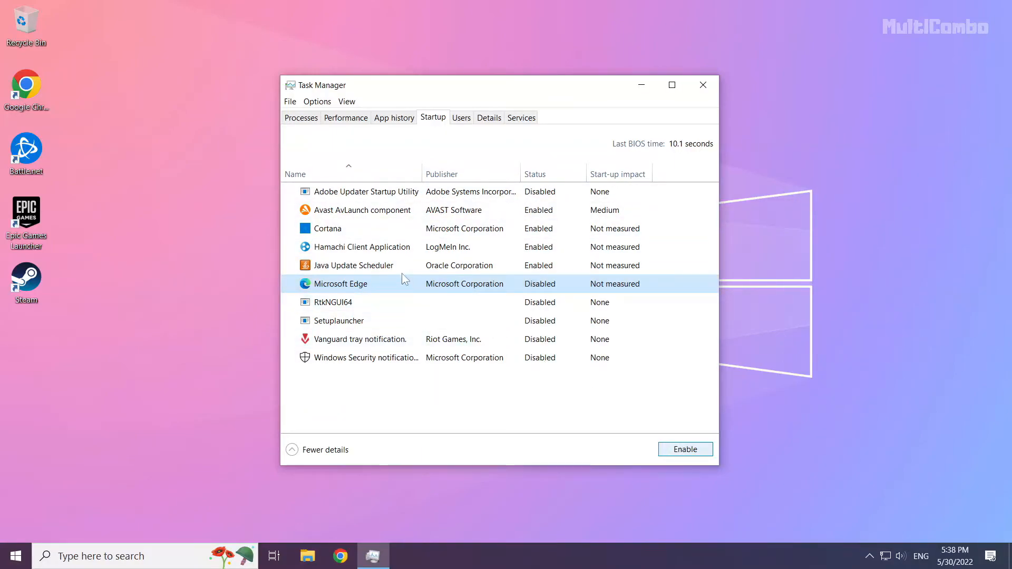
click(353, 266)
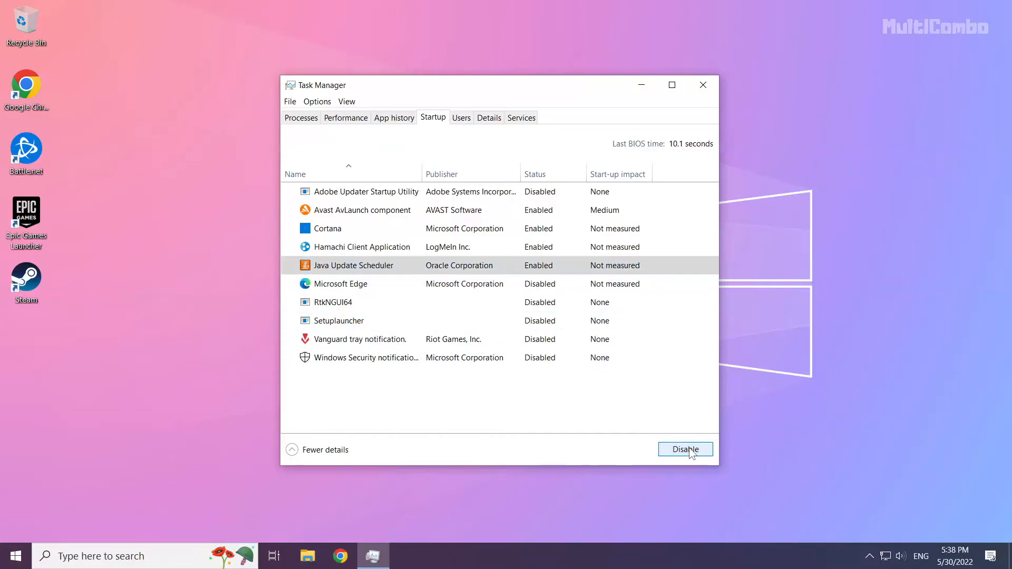
Disable Hamachi Client Application and Cortana at startup, then close Task Manager
click(686, 449)
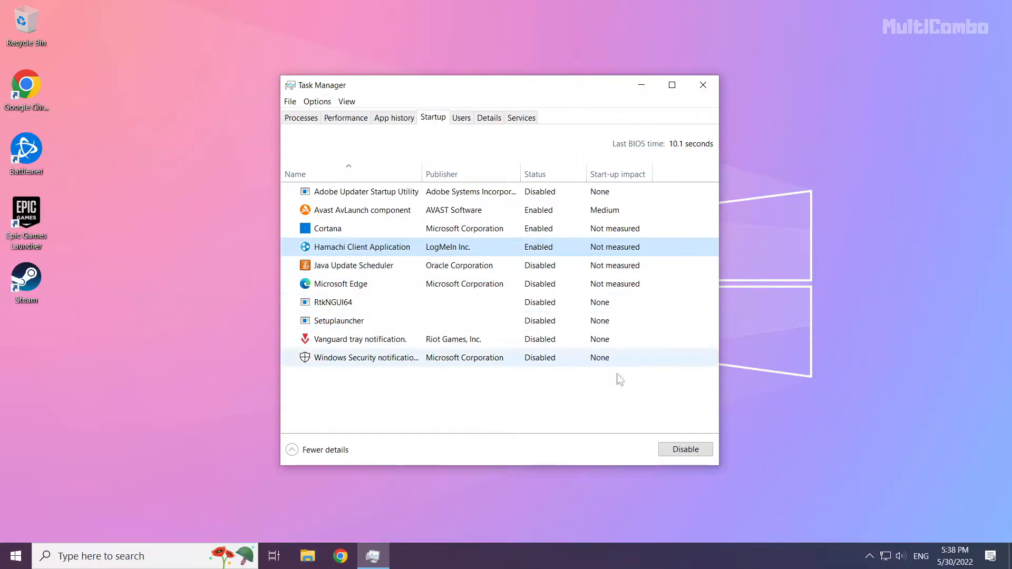
click(685, 449)
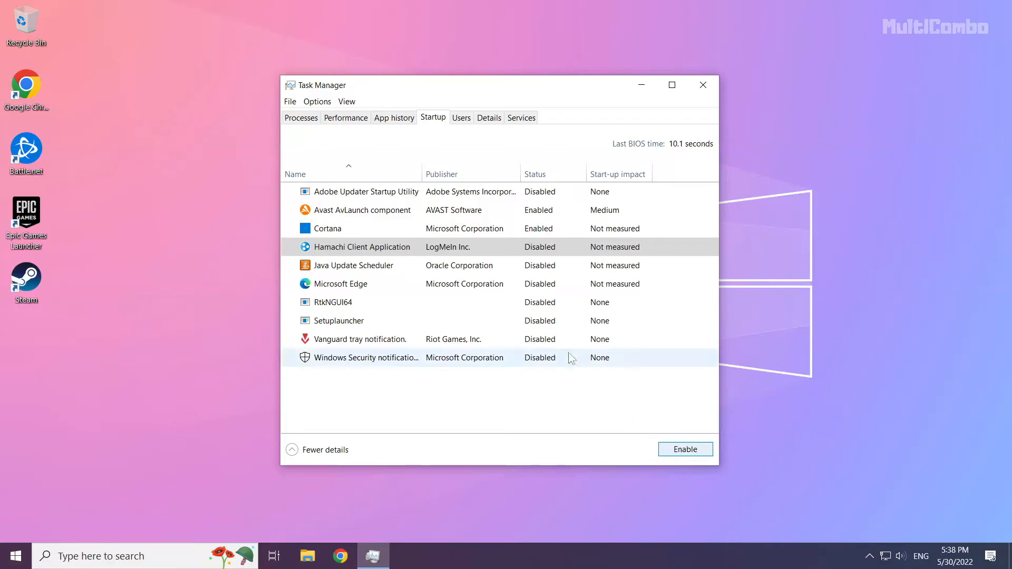
click(327, 228)
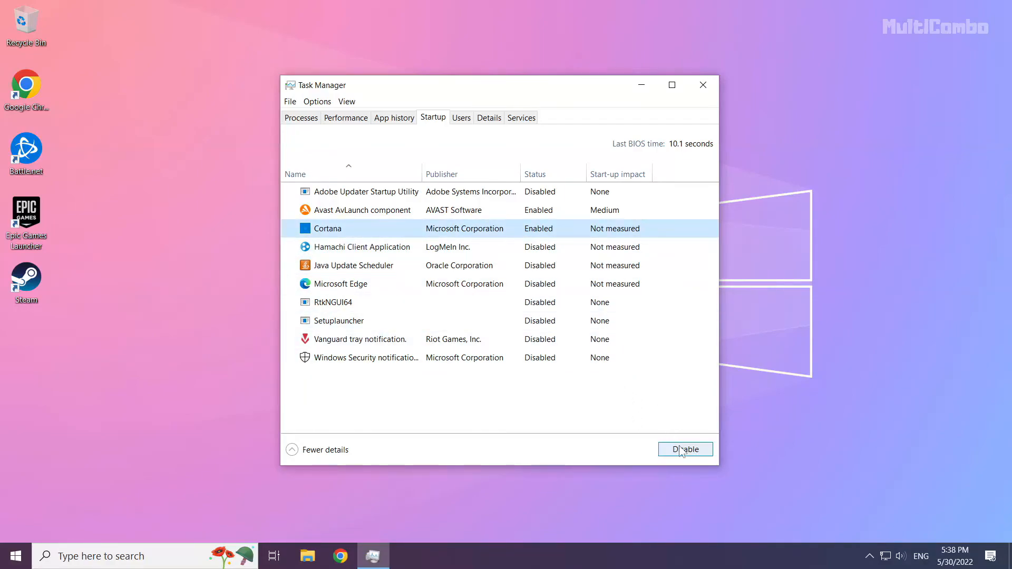
click(685, 449)
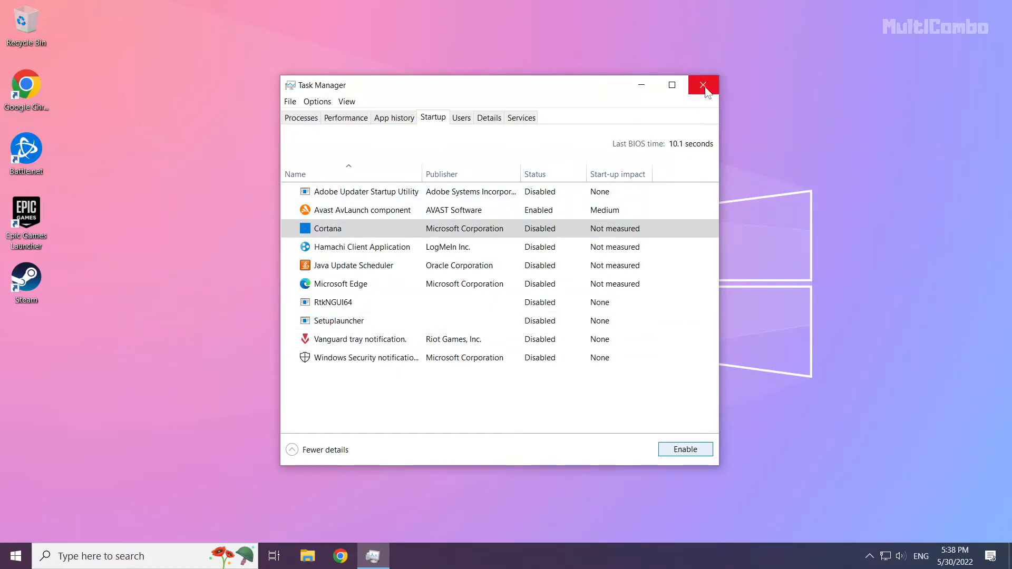
click(704, 84)
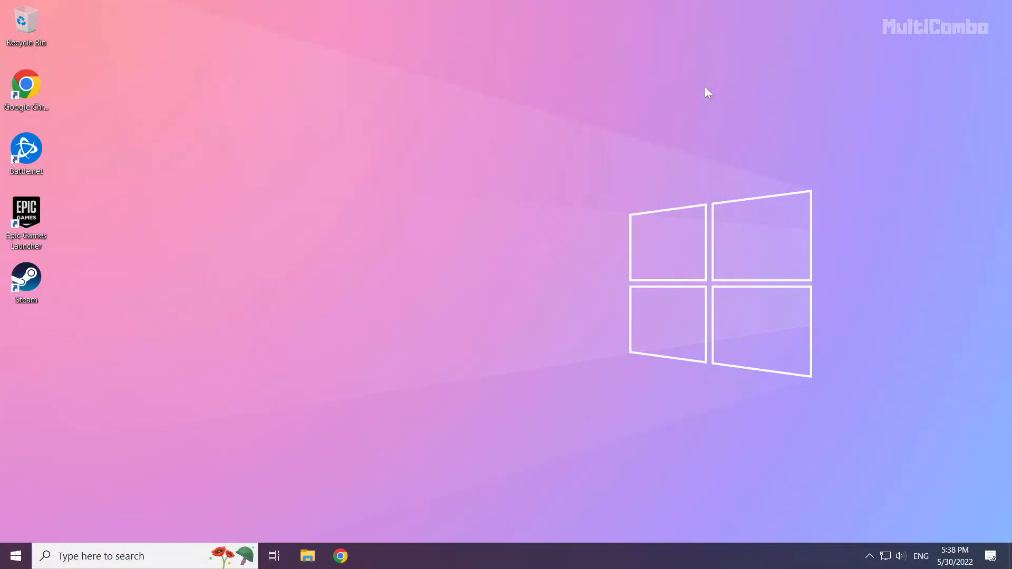
mouse_move(118, 458)
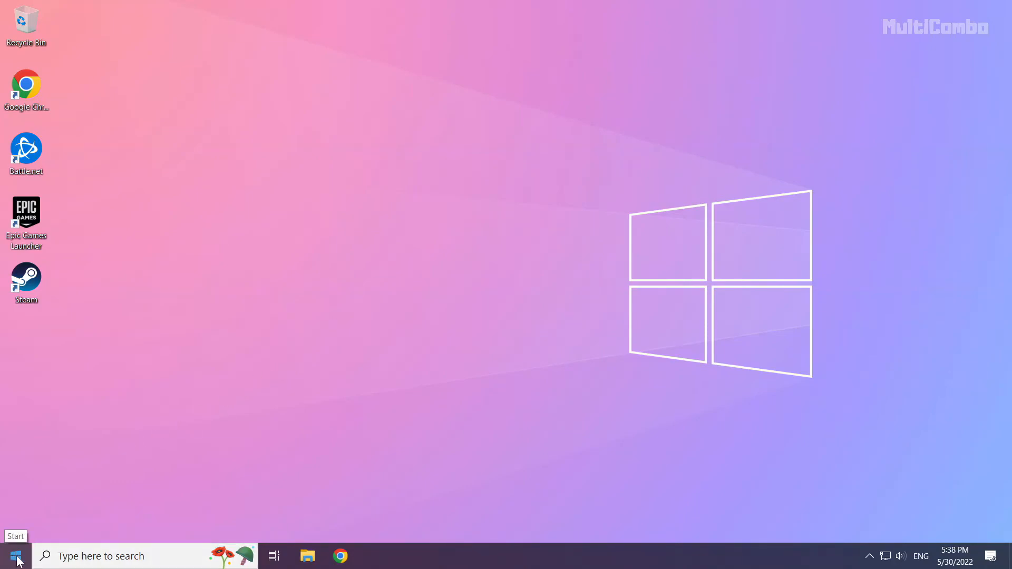
Bring up the Start menu's power choices to restart the PC
click(14, 556)
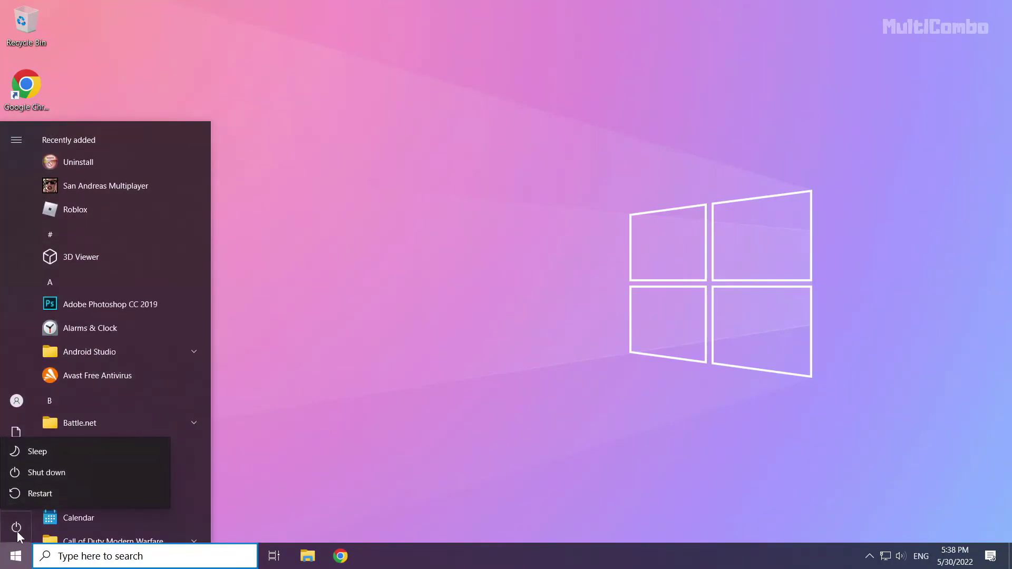
mouse_move(84, 493)
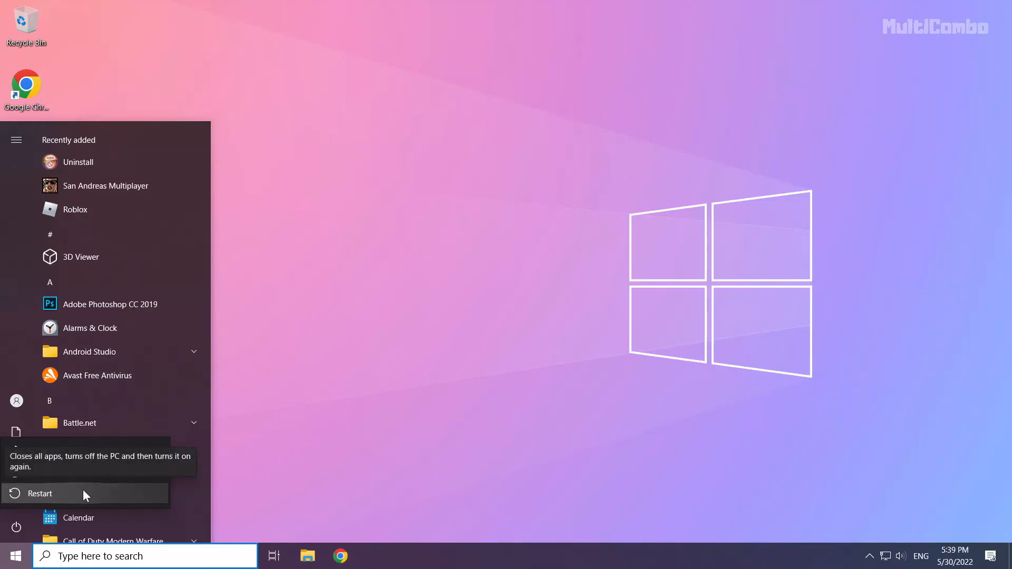
mouse_move(95, 496)
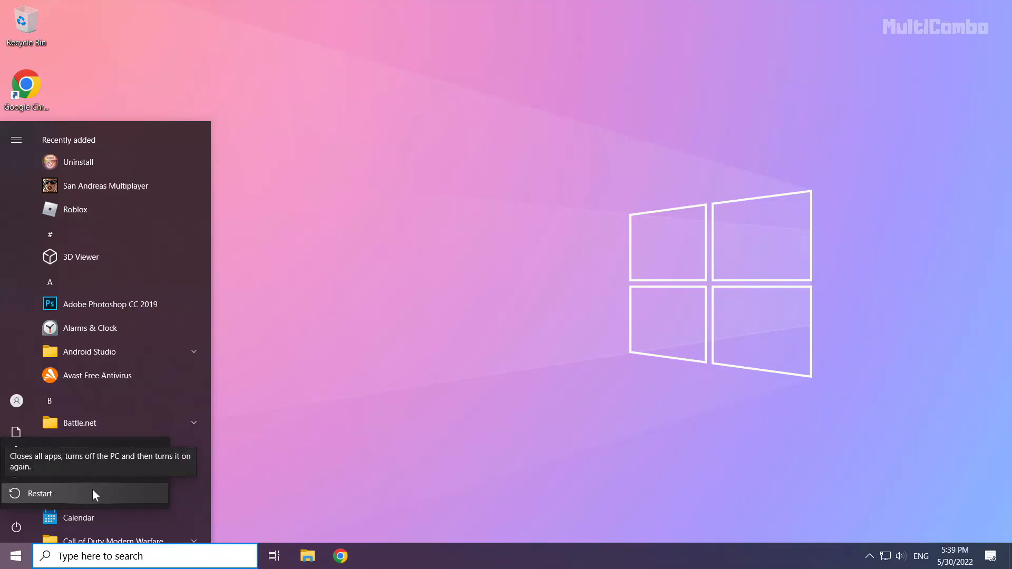